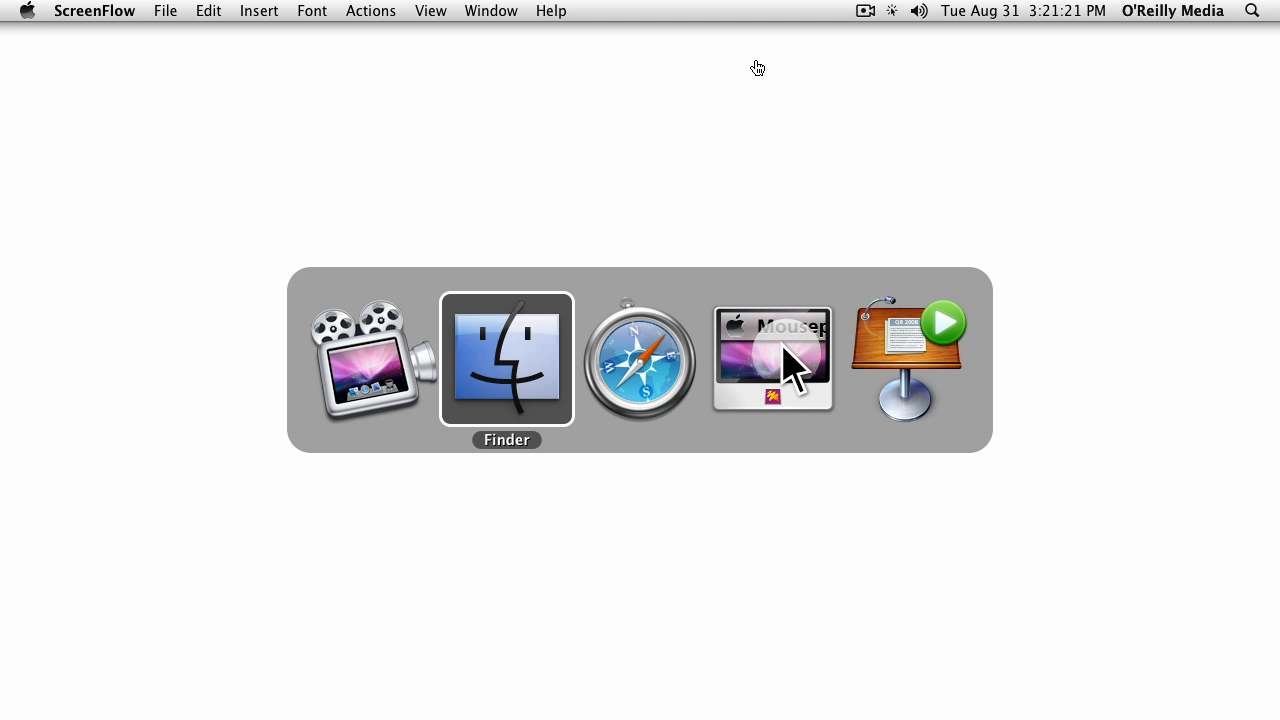
Switch to Safari to load the processing.org home page.
{"action": "left_click", "coordinate": [639, 360]}
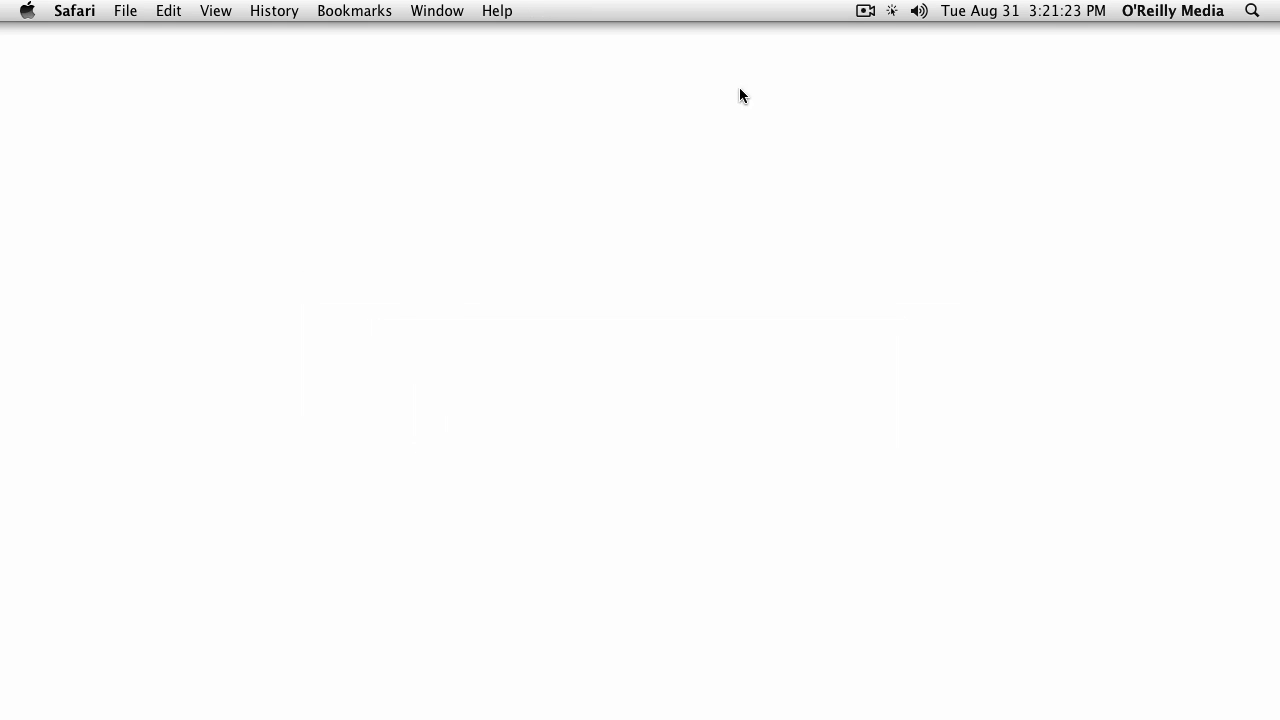
{"action": "mouse_move", "coordinate": [715, 177]}
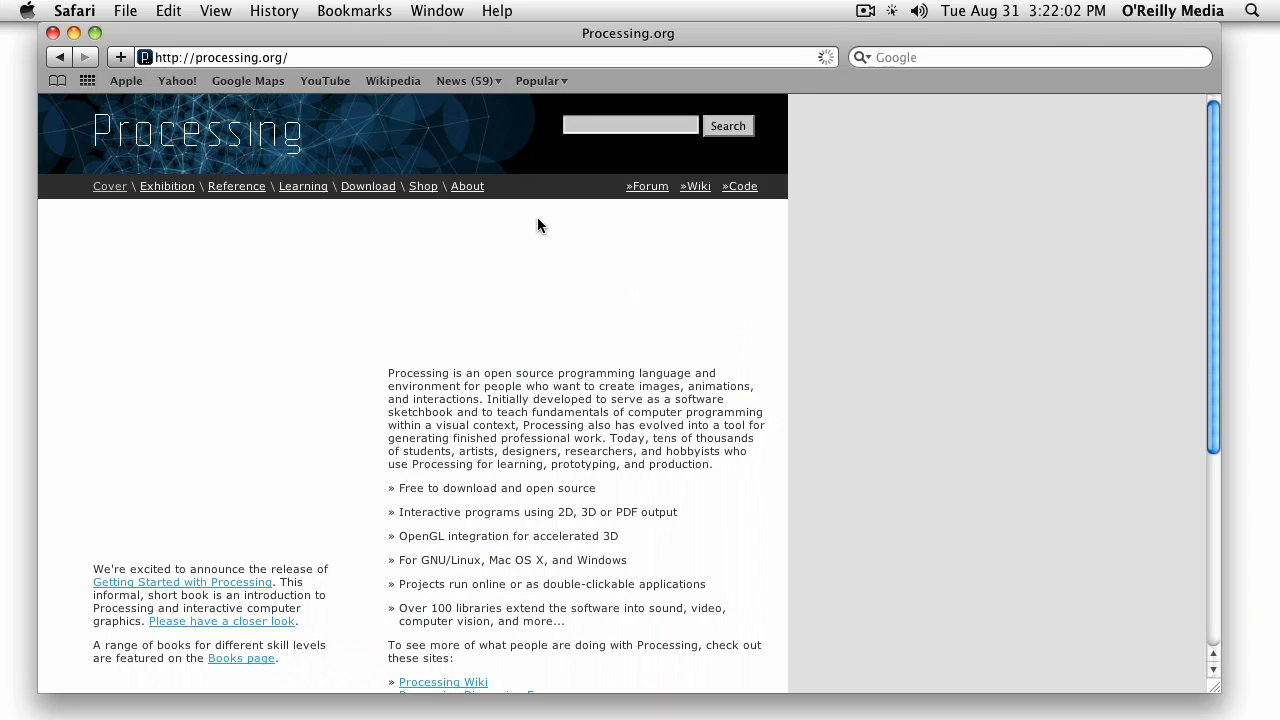
{"action": "mouse_move", "coordinate": [953, 288]}
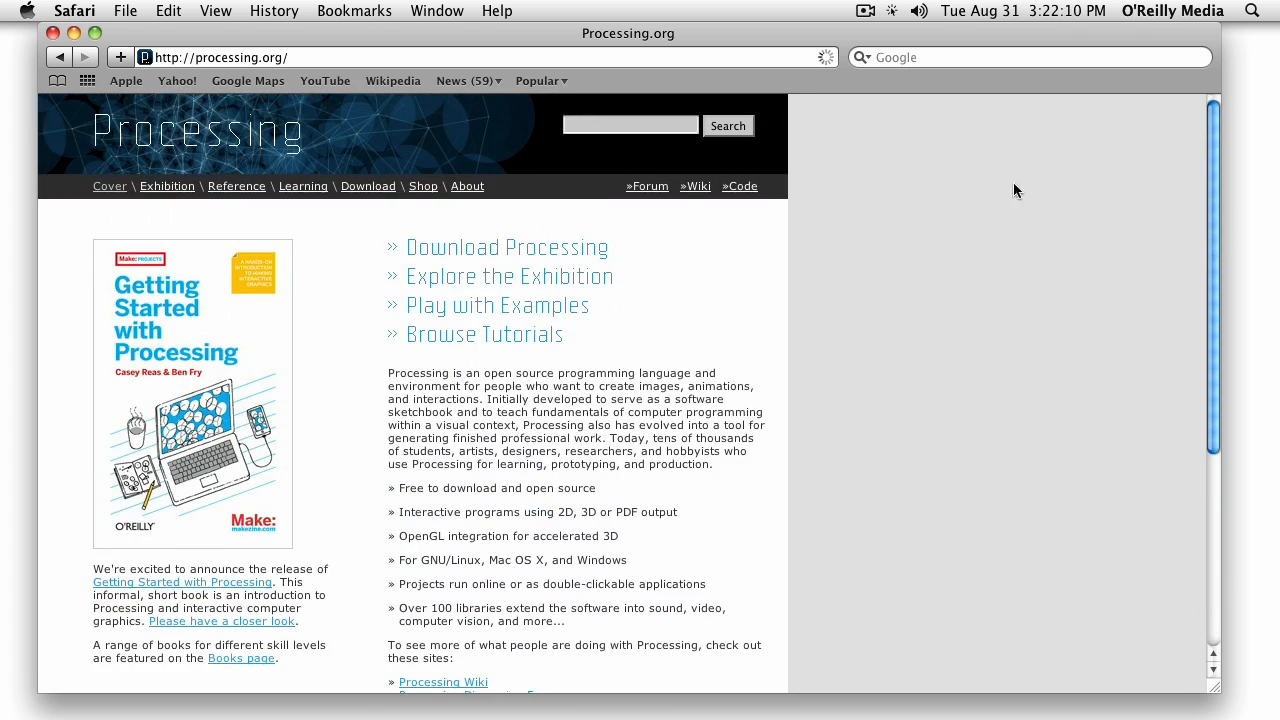
{"action": "mouse_move", "coordinate": [922, 245]}
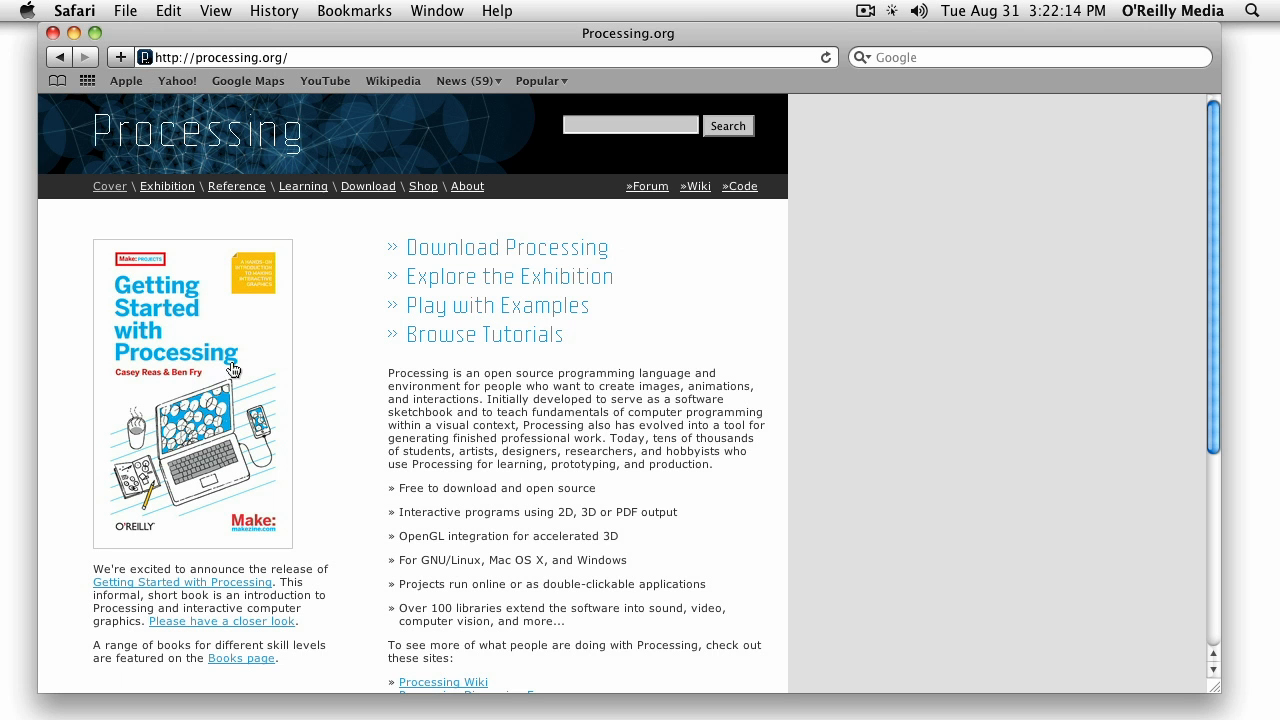
{"action": "mouse_move", "coordinate": [348, 324]}
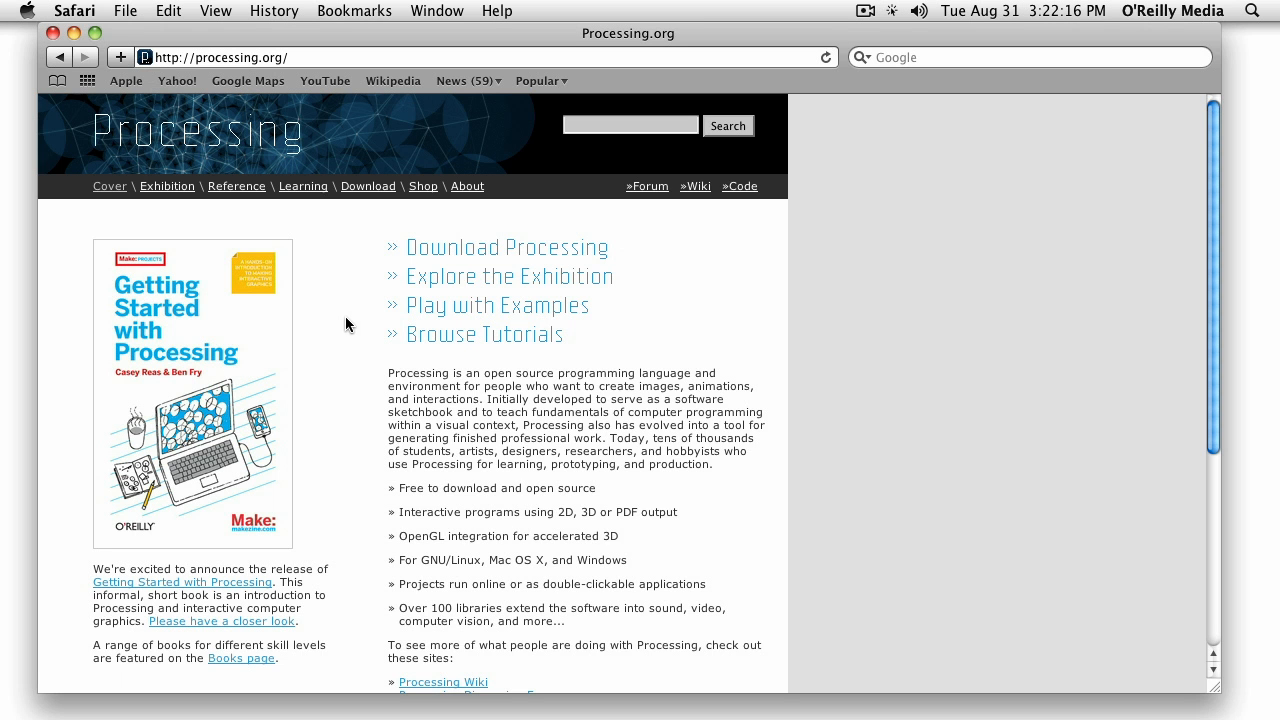
{"action": "mouse_move", "coordinate": [335, 286]}
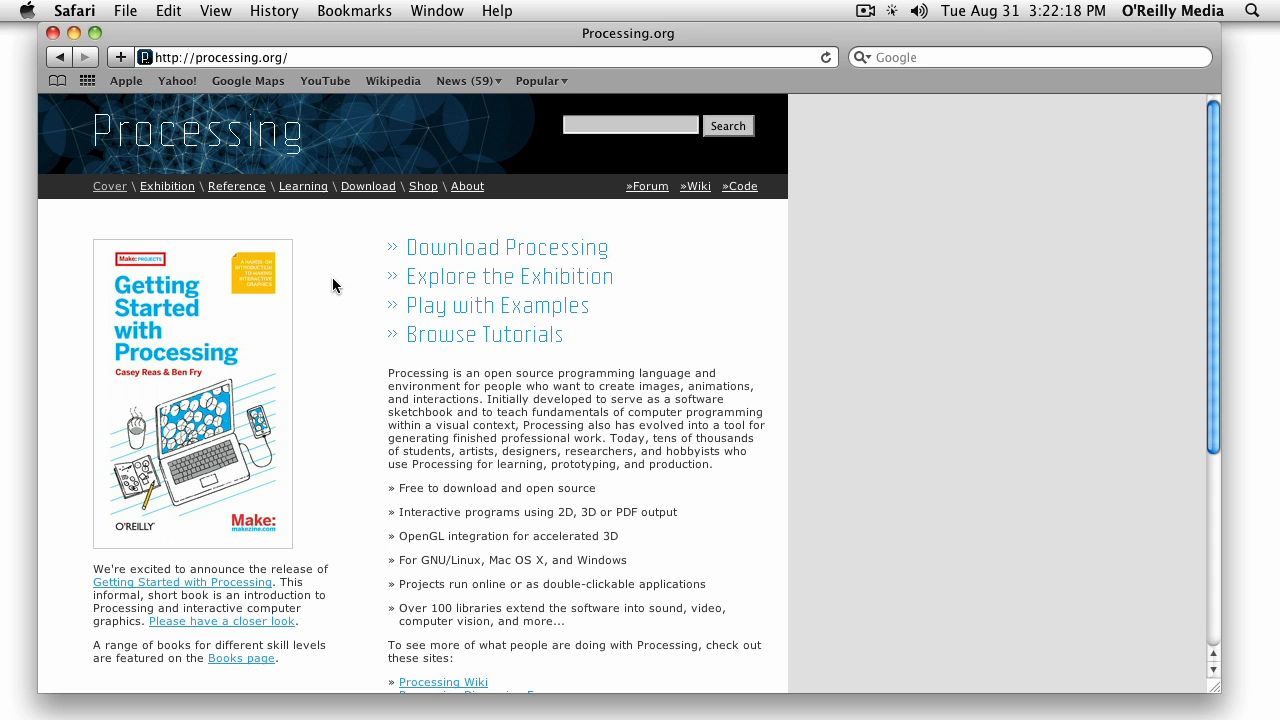
{"action": "mouse_move", "coordinate": [324, 360]}
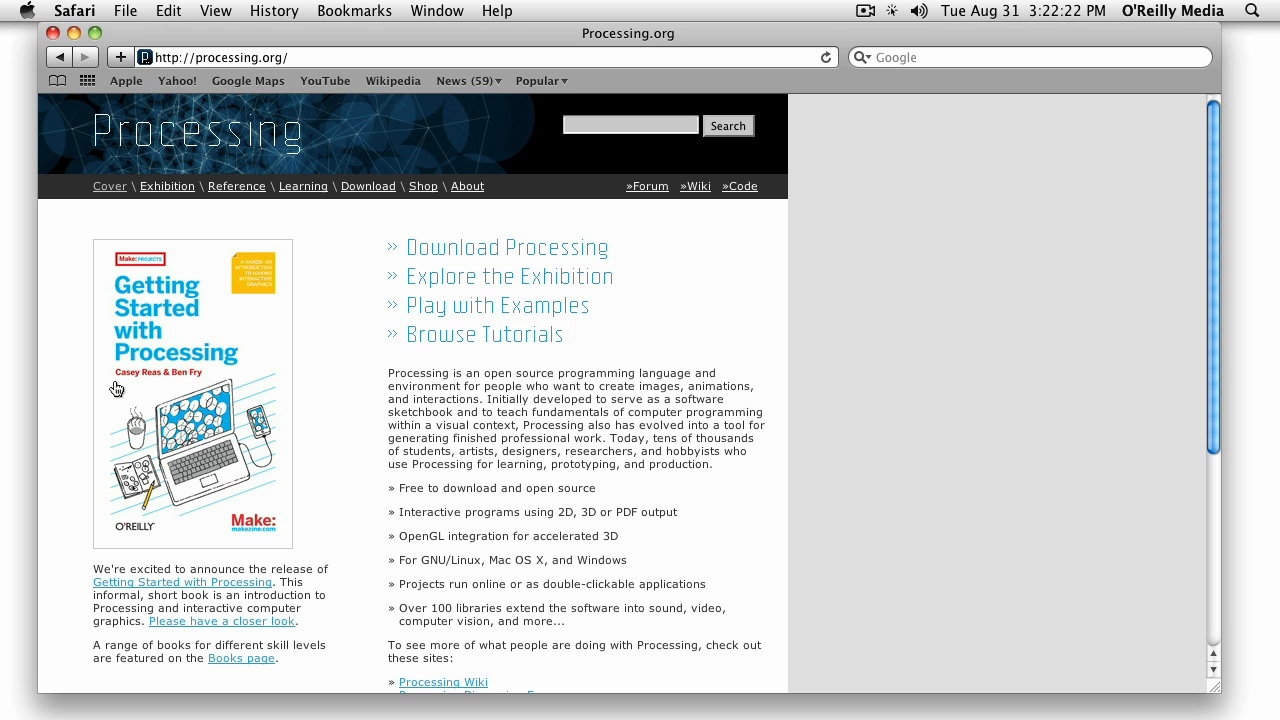
{"action": "mouse_move", "coordinate": [195, 382]}
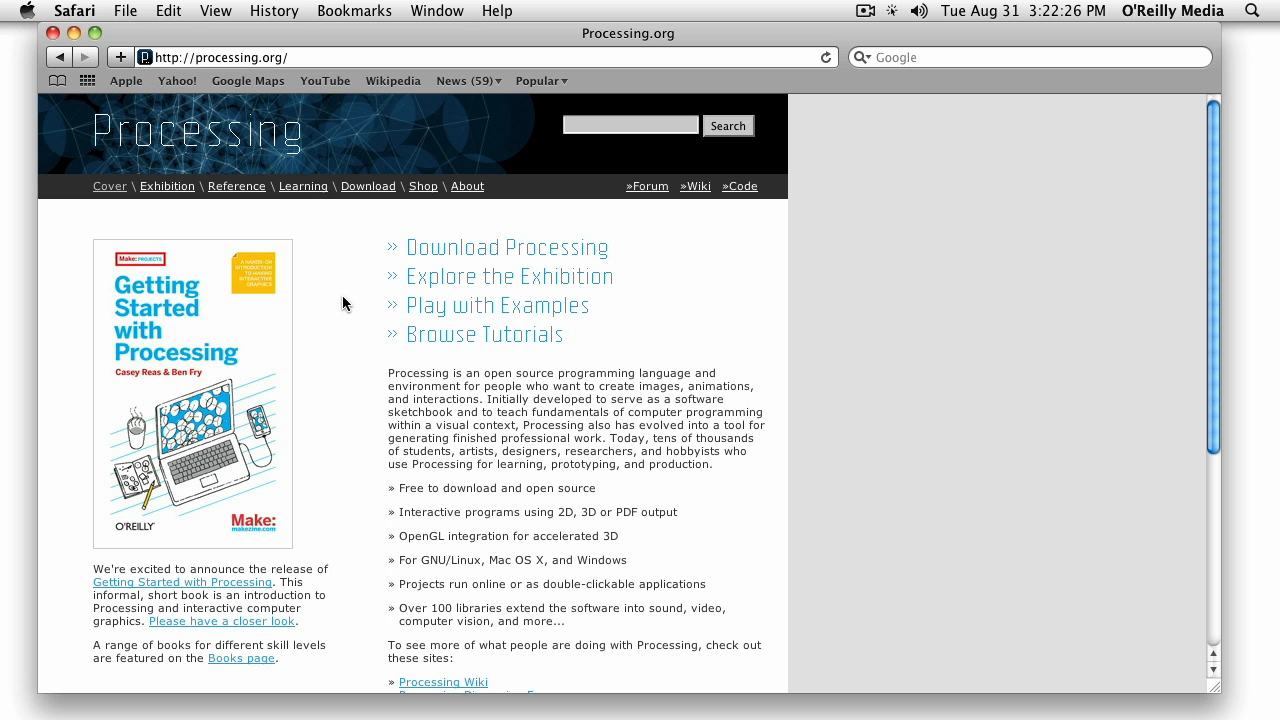
{"action": "mouse_move", "coordinate": [335, 384]}
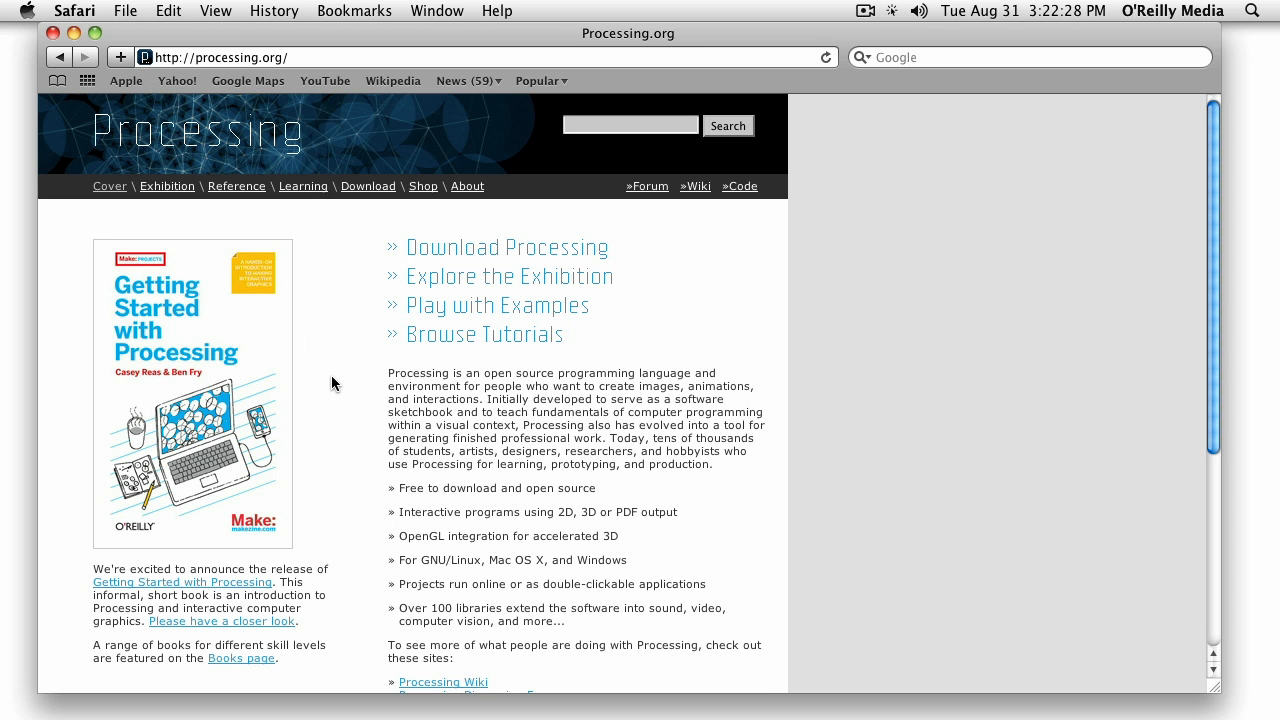
{"action": "mouse_move", "coordinate": [343, 287]}
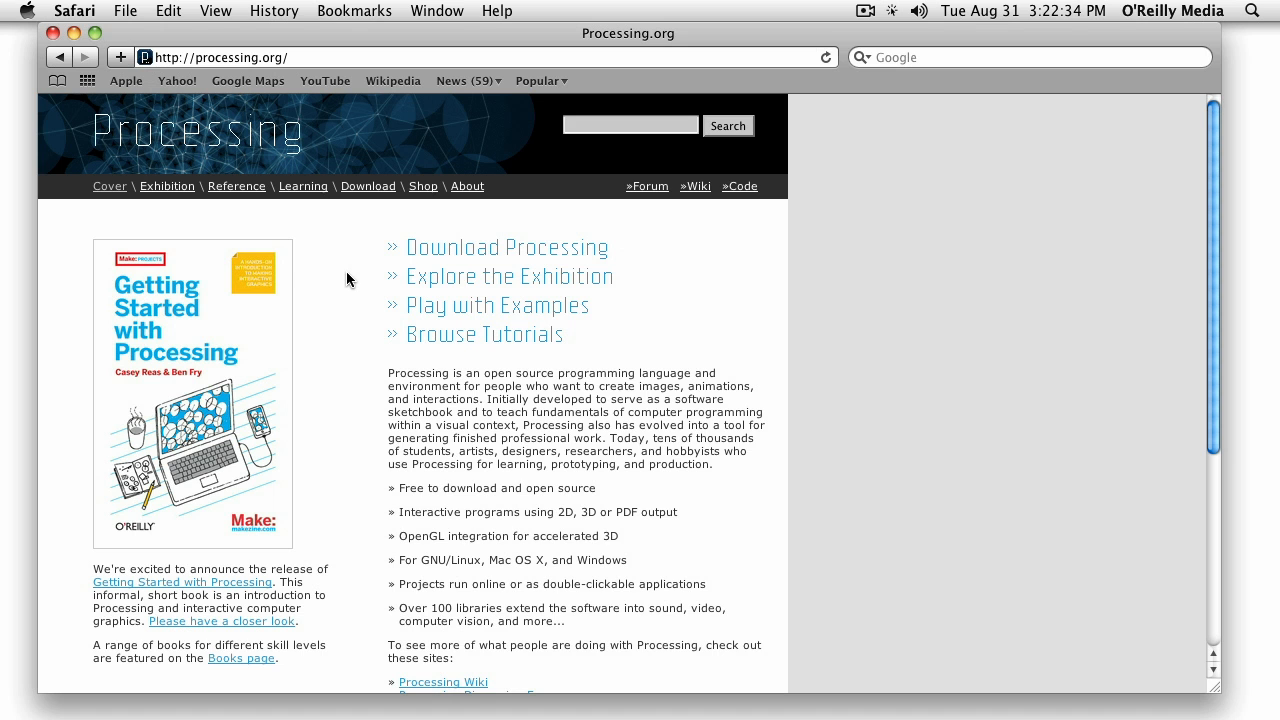
{"action": "mouse_move", "coordinate": [368, 171]}
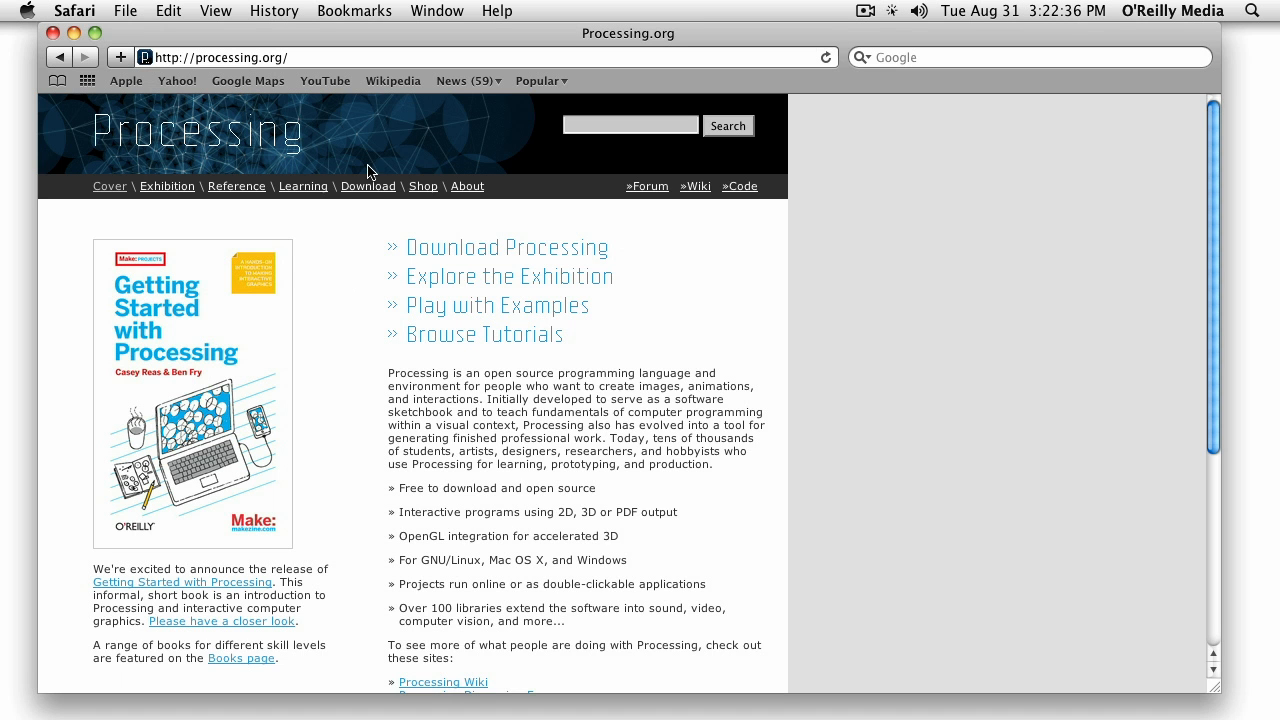
Open the processing.org download page, shrink the window, and scroll to the 1.2.1 links.
{"action": "left_click", "coordinate": [367, 186]}
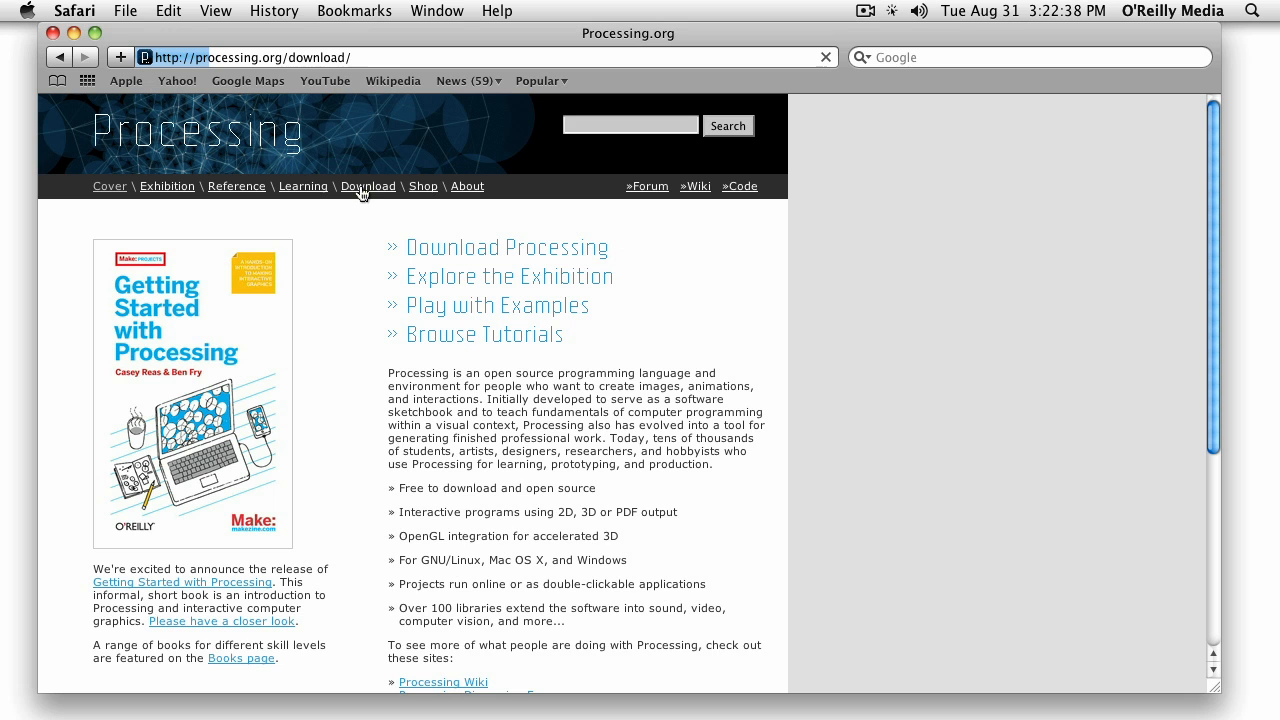
{"action": "mouse_move", "coordinate": [330, 260]}
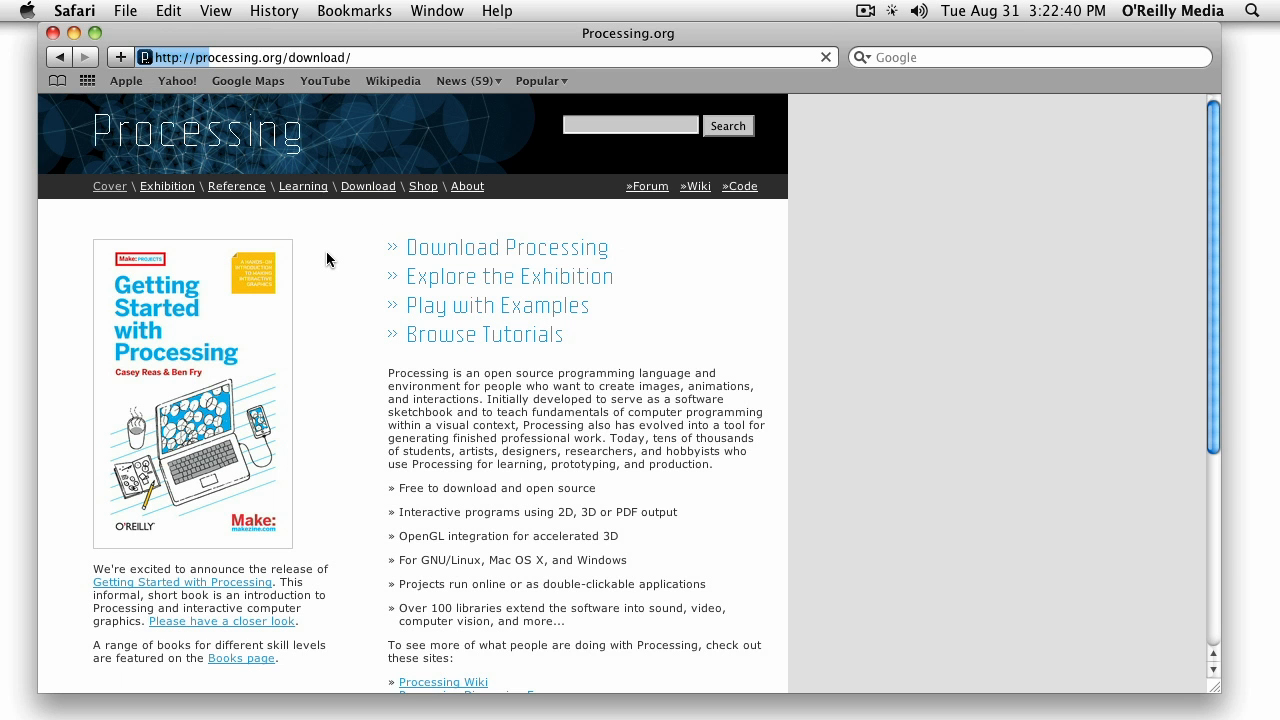
{"action": "mouse_move", "coordinate": [806, 303]}
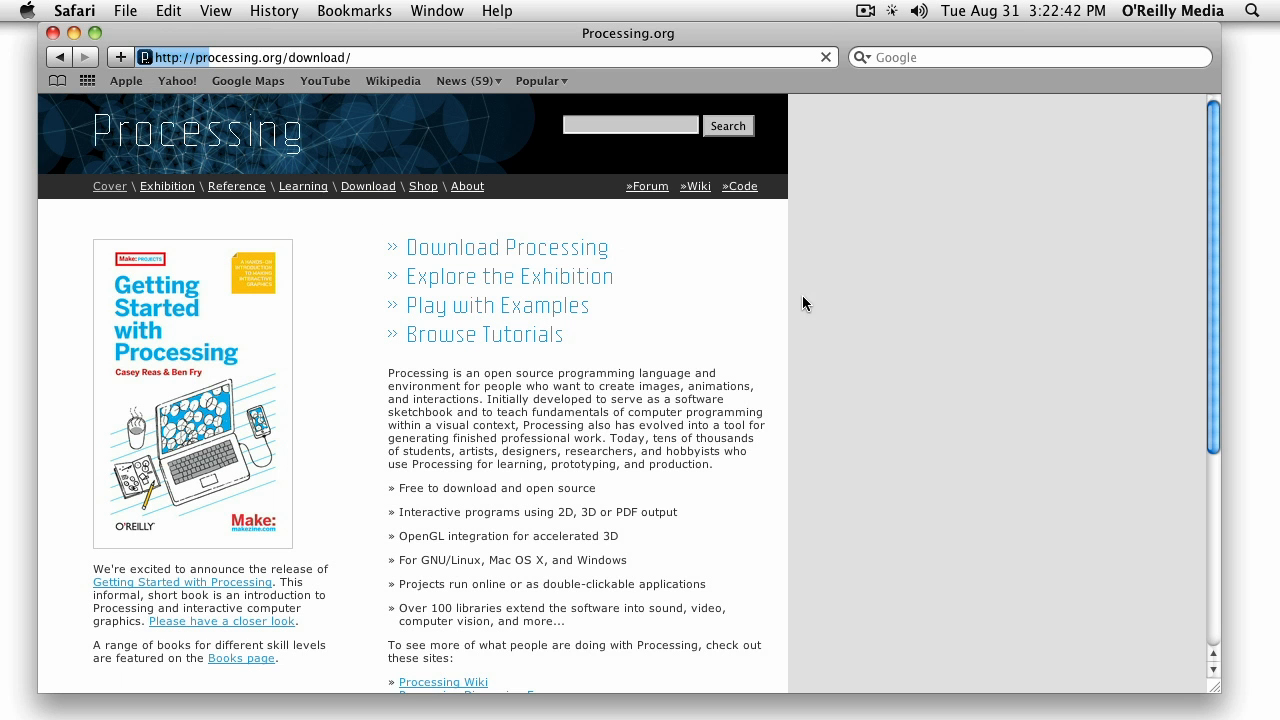
{"action": "mouse_move", "coordinate": [1074, 33]}
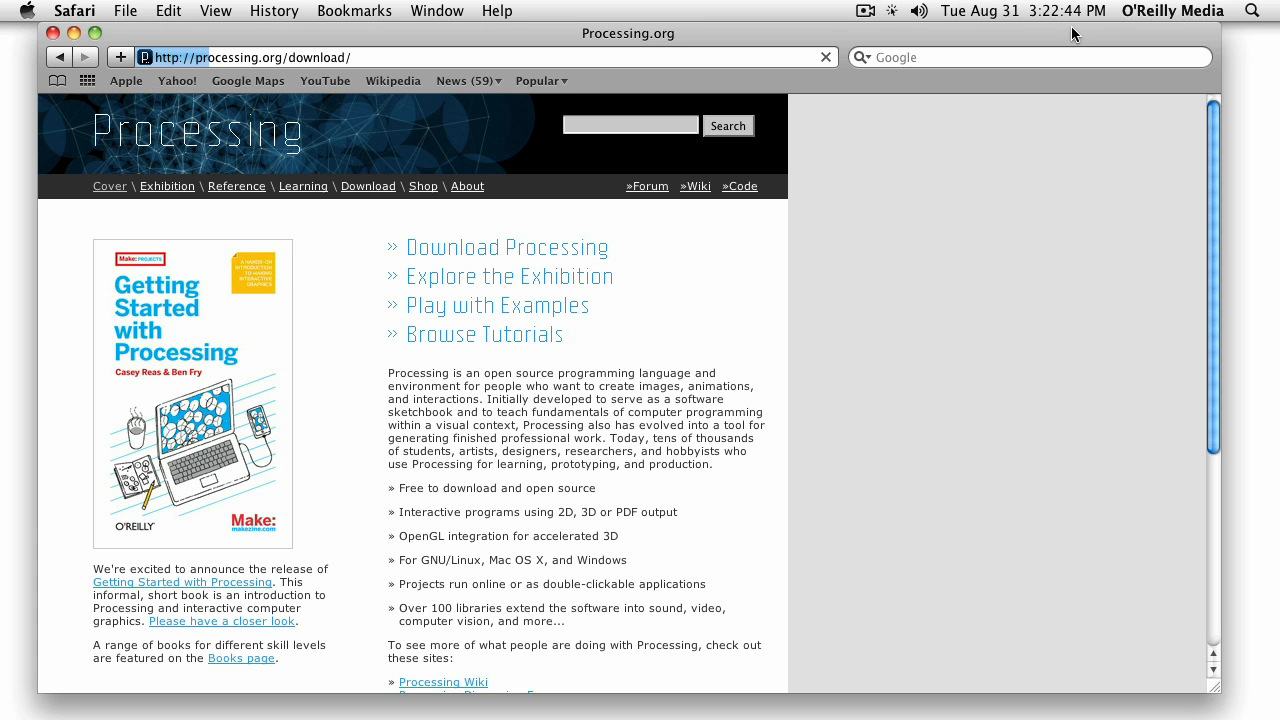
{"action": "mouse_move", "coordinate": [1028, 170]}
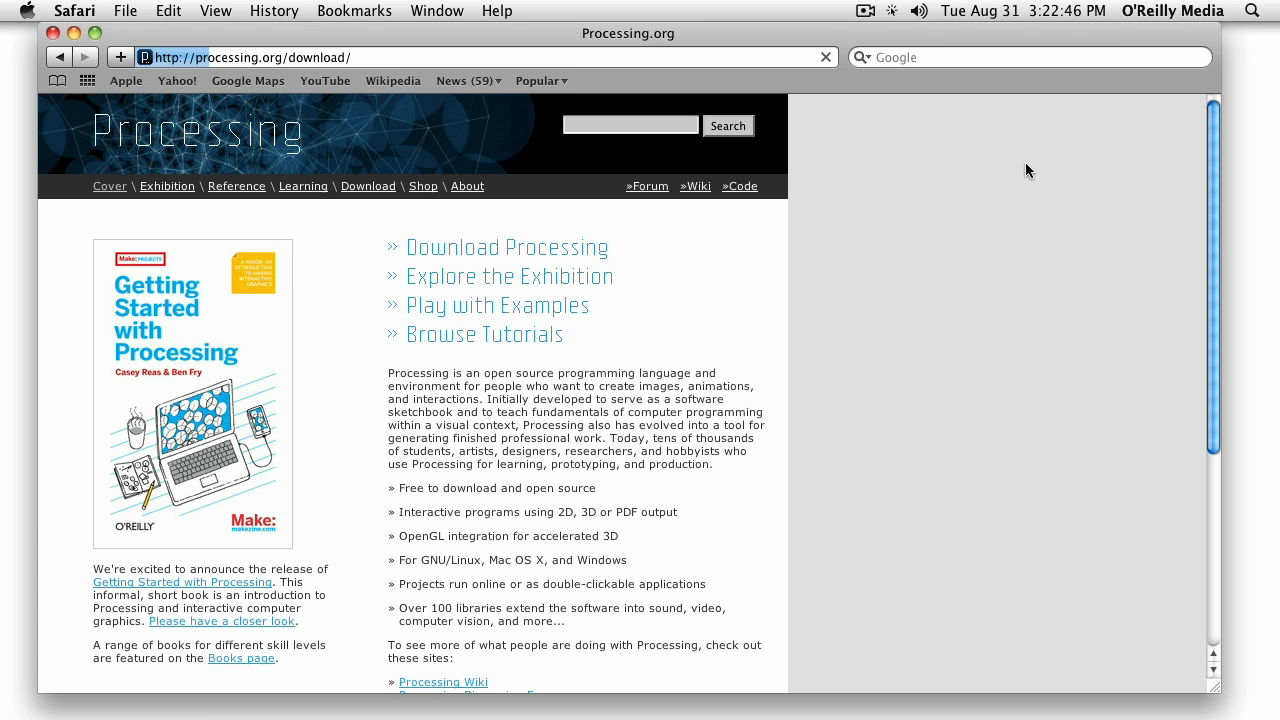
{"action": "mouse_move", "coordinate": [685, 159]}
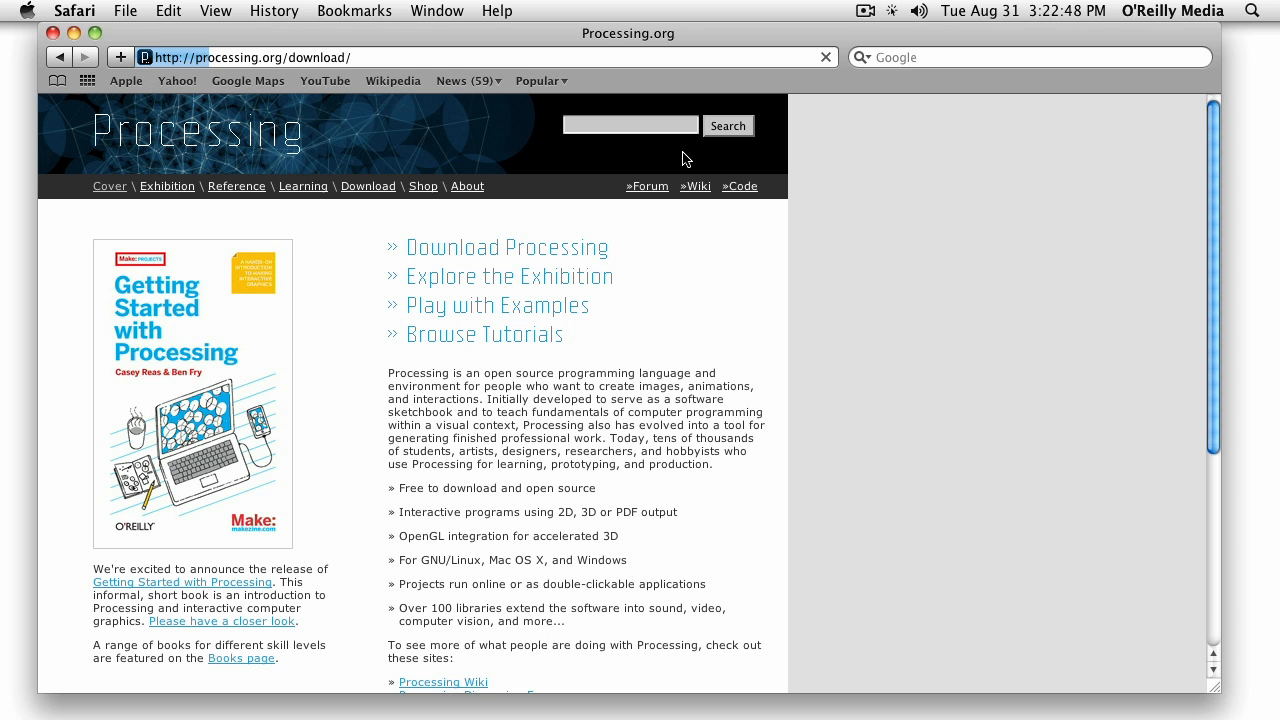
{"action": "left_click", "coordinate": [507, 247]}
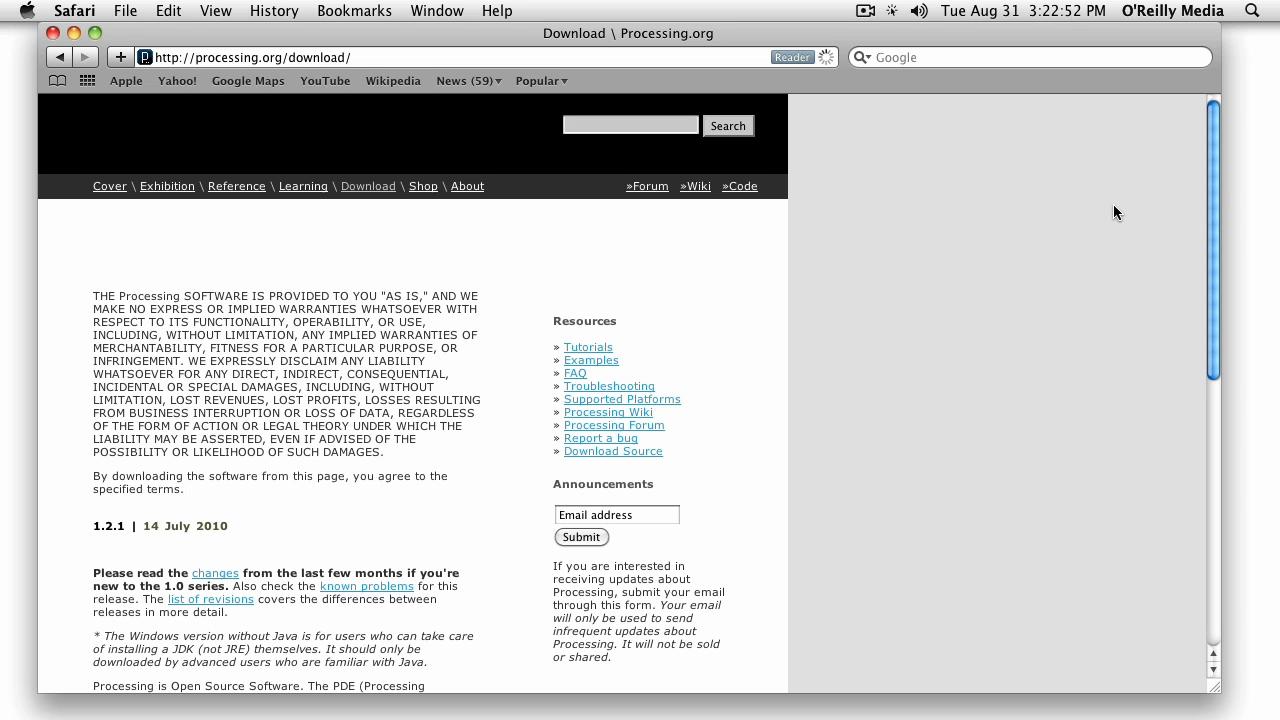
{"action": "mouse_move", "coordinate": [1218, 212]}
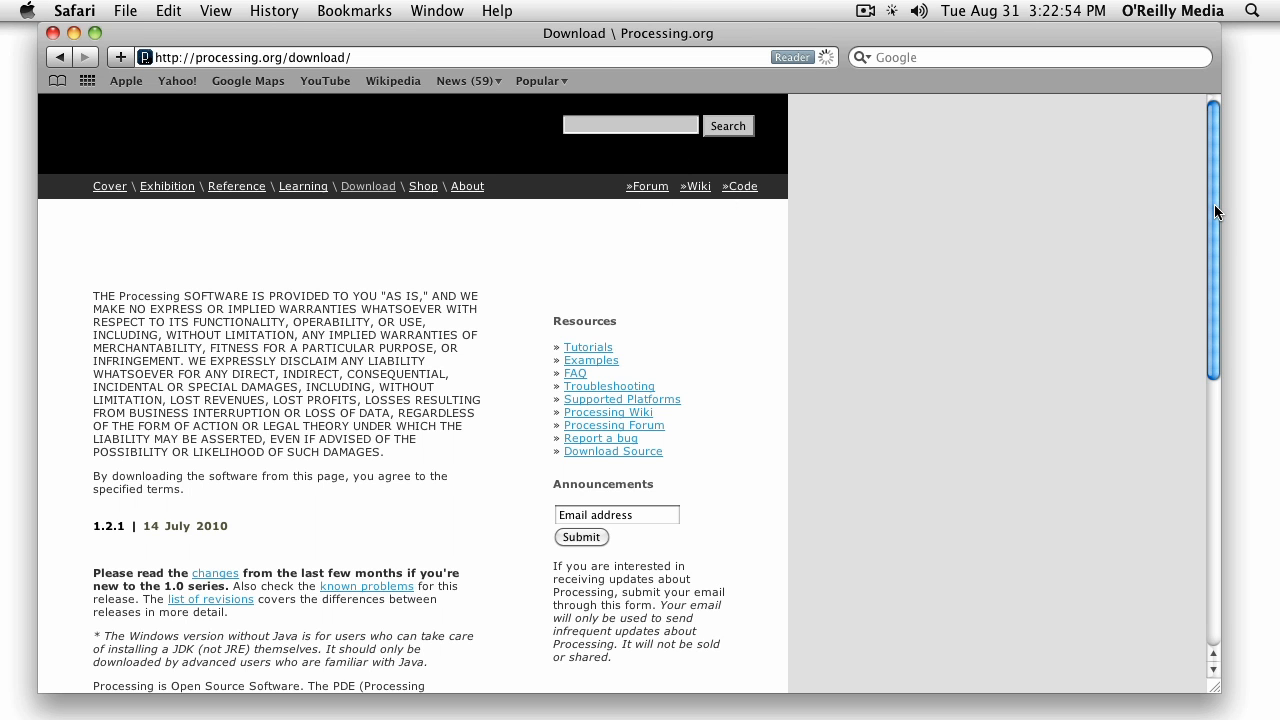
{"action": "scroll", "scroll_direction": "down", "scroll_amount": 3}
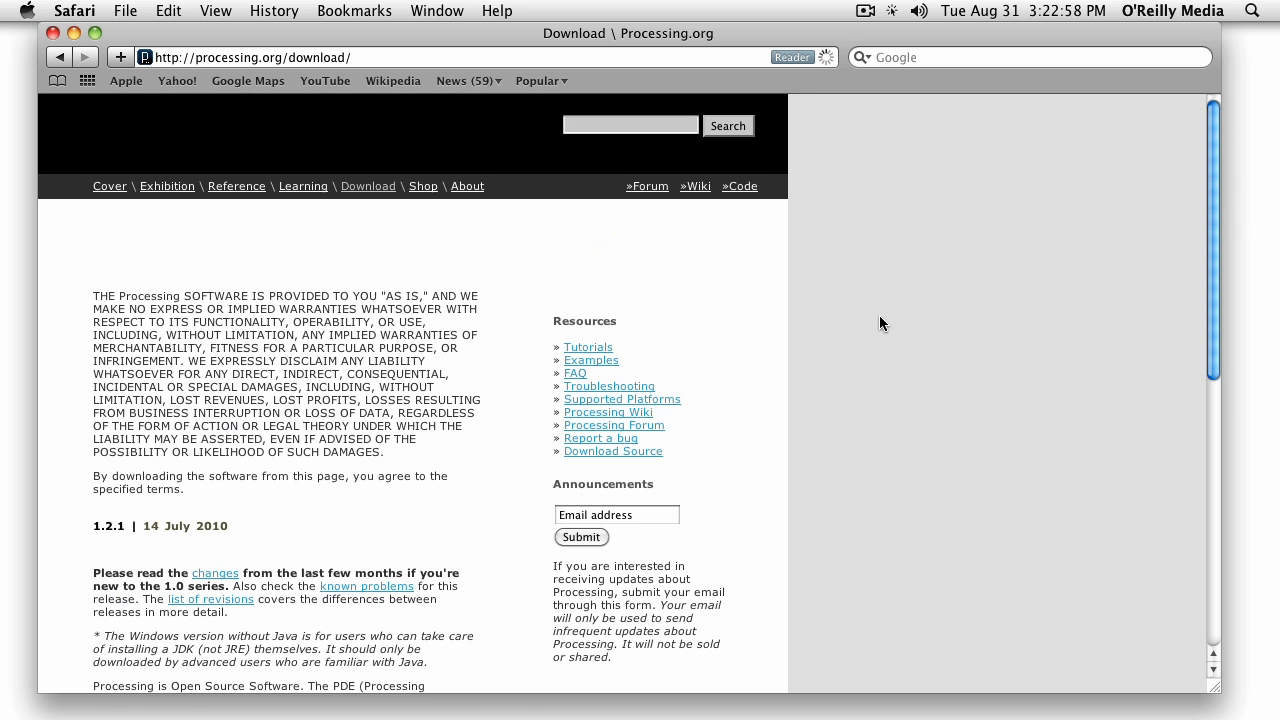
{"action": "mouse_move", "coordinate": [924, 320]}
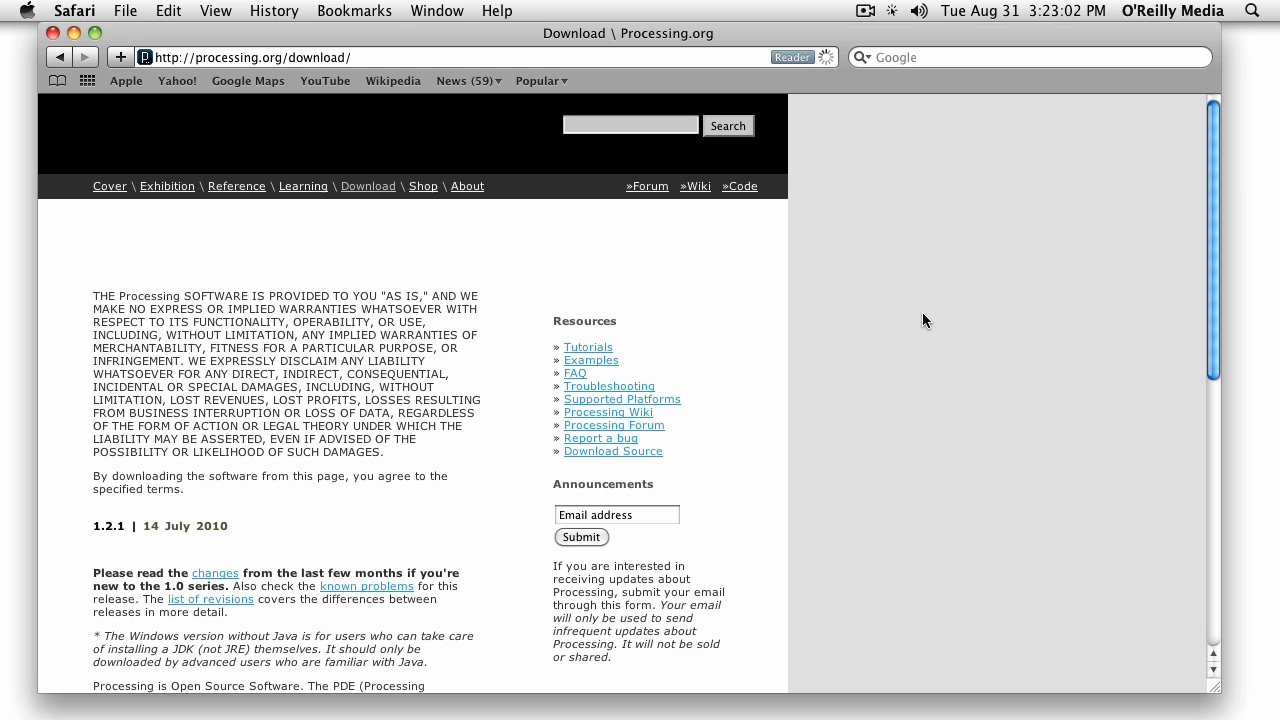
{"action": "left_click", "coordinate": [1213, 692]}
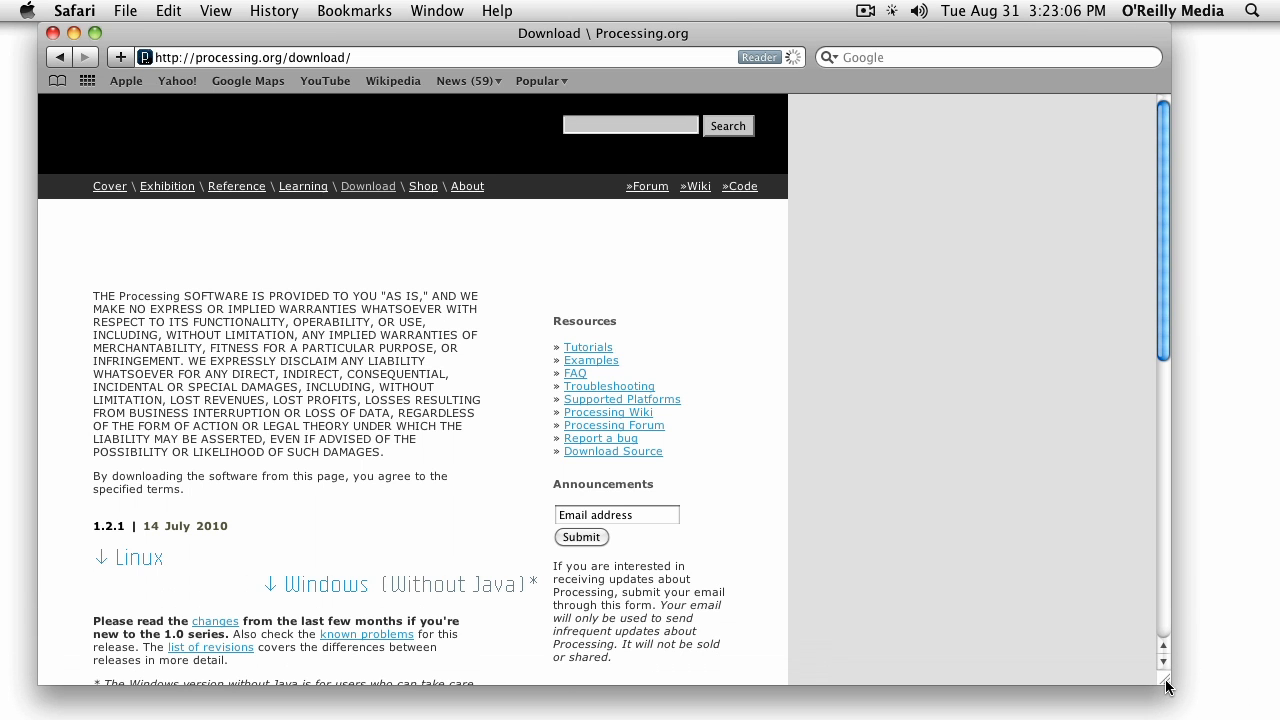
{"action": "scroll", "scroll_direction": "up", "scroll_amount": 3}
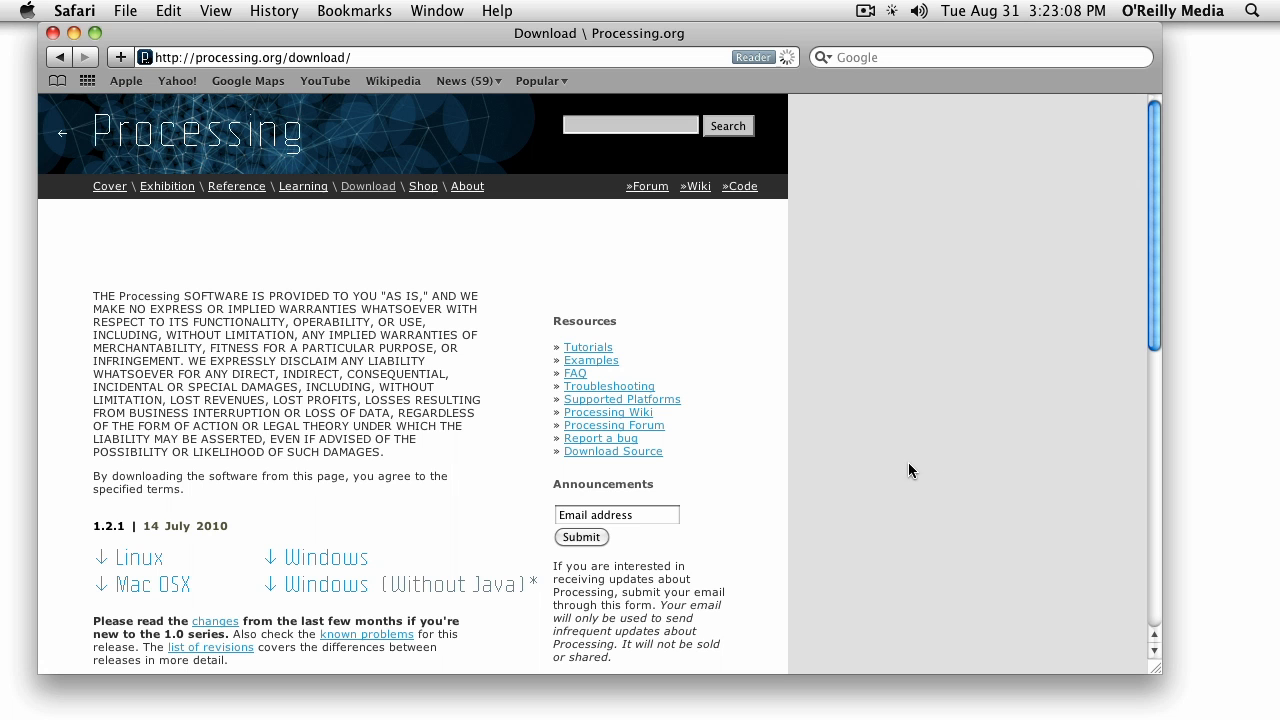
{"action": "mouse_move", "coordinate": [903, 465]}
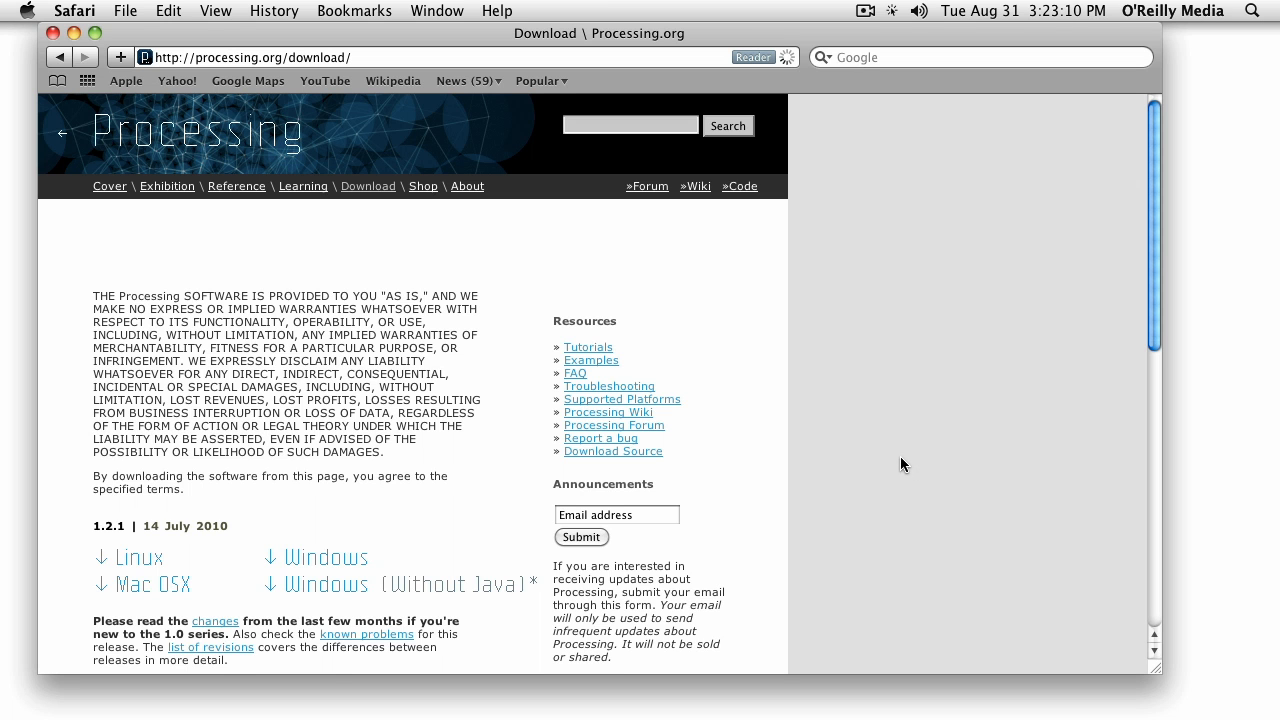
{"action": "scroll", "scroll_direction": "down", "scroll_amount": 3}
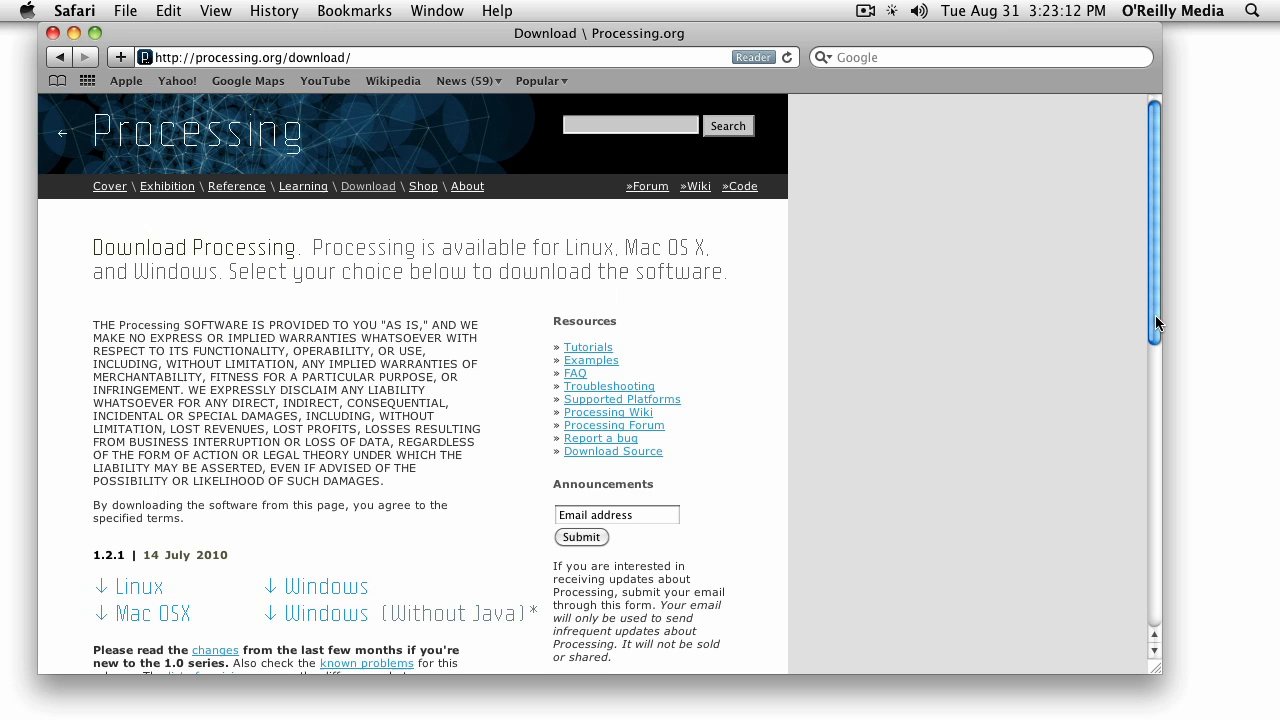
{"action": "mouse_move", "coordinate": [1117, 282]}
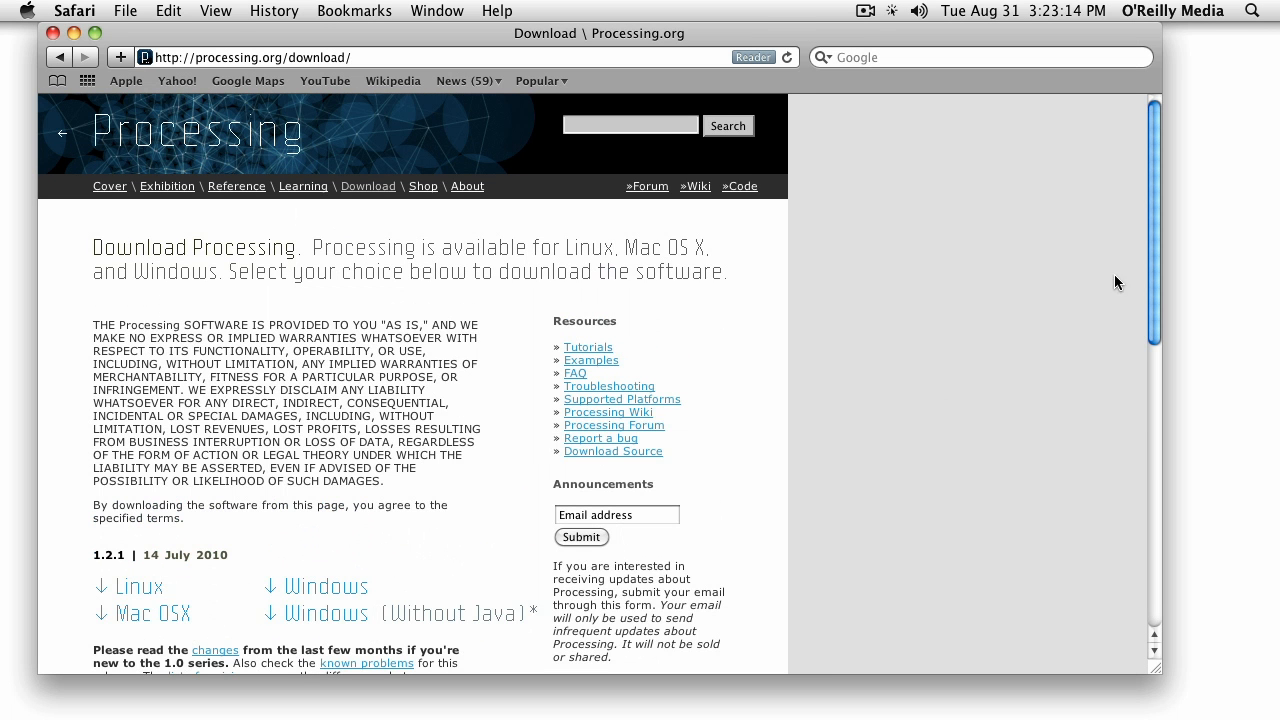
{"action": "mouse_move", "coordinate": [910, 417]}
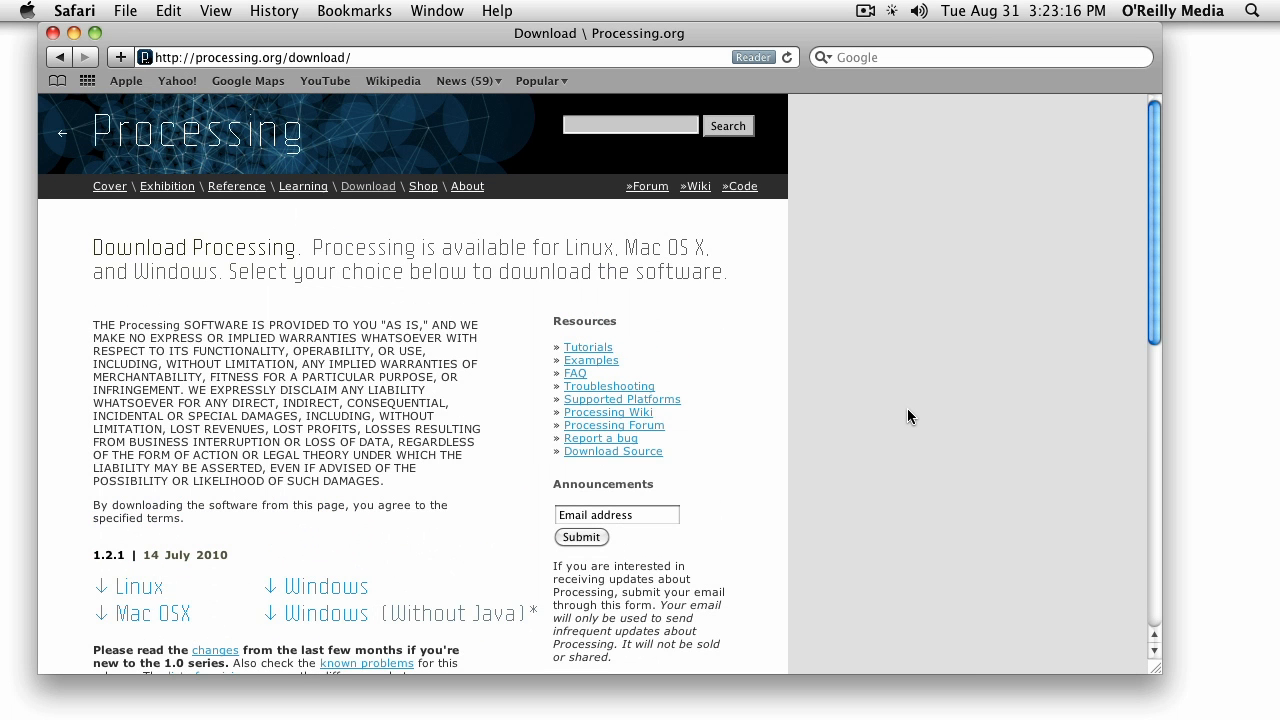
{"action": "mouse_move", "coordinate": [920, 427]}
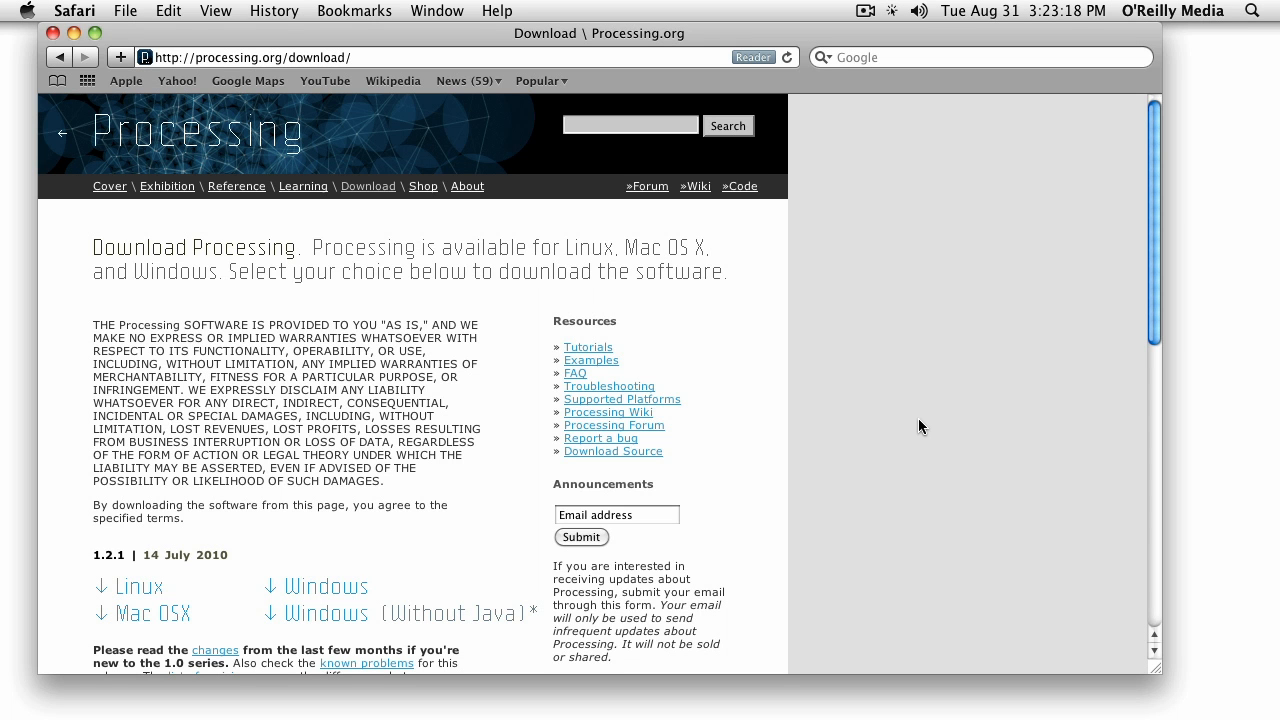
{"action": "mouse_move", "coordinate": [910, 515]}
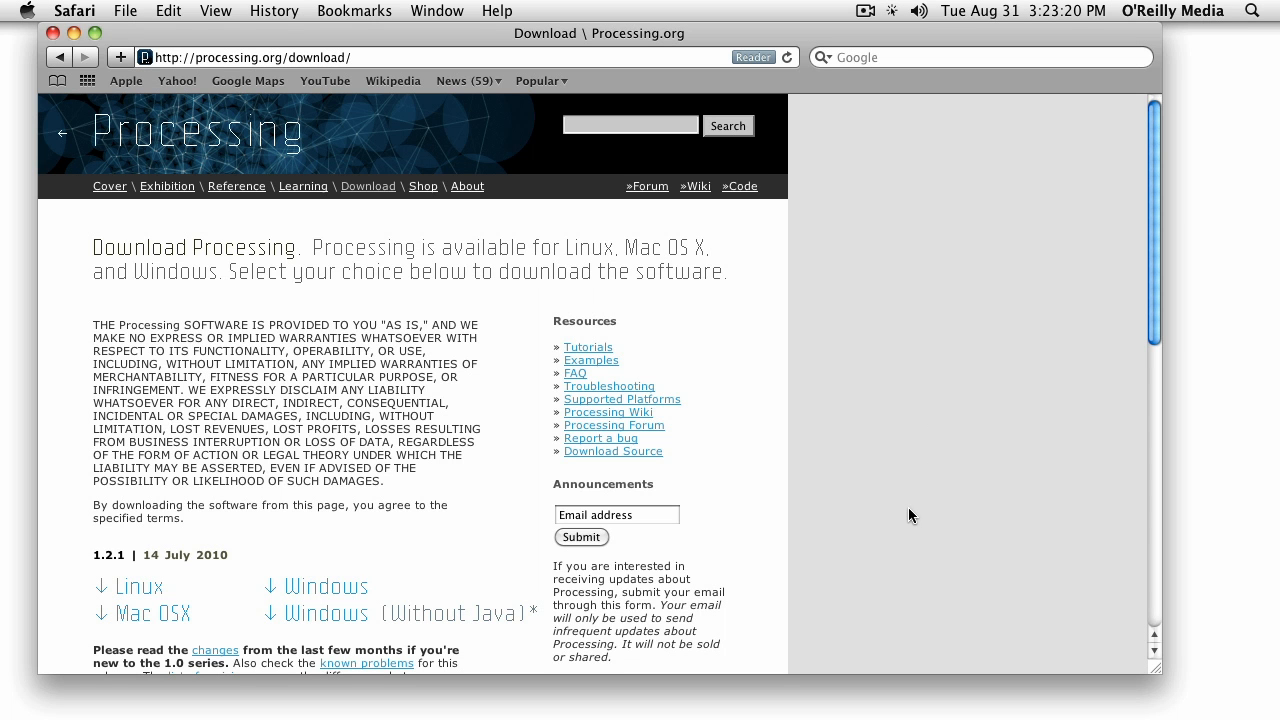
{"action": "mouse_move", "coordinate": [163, 622]}
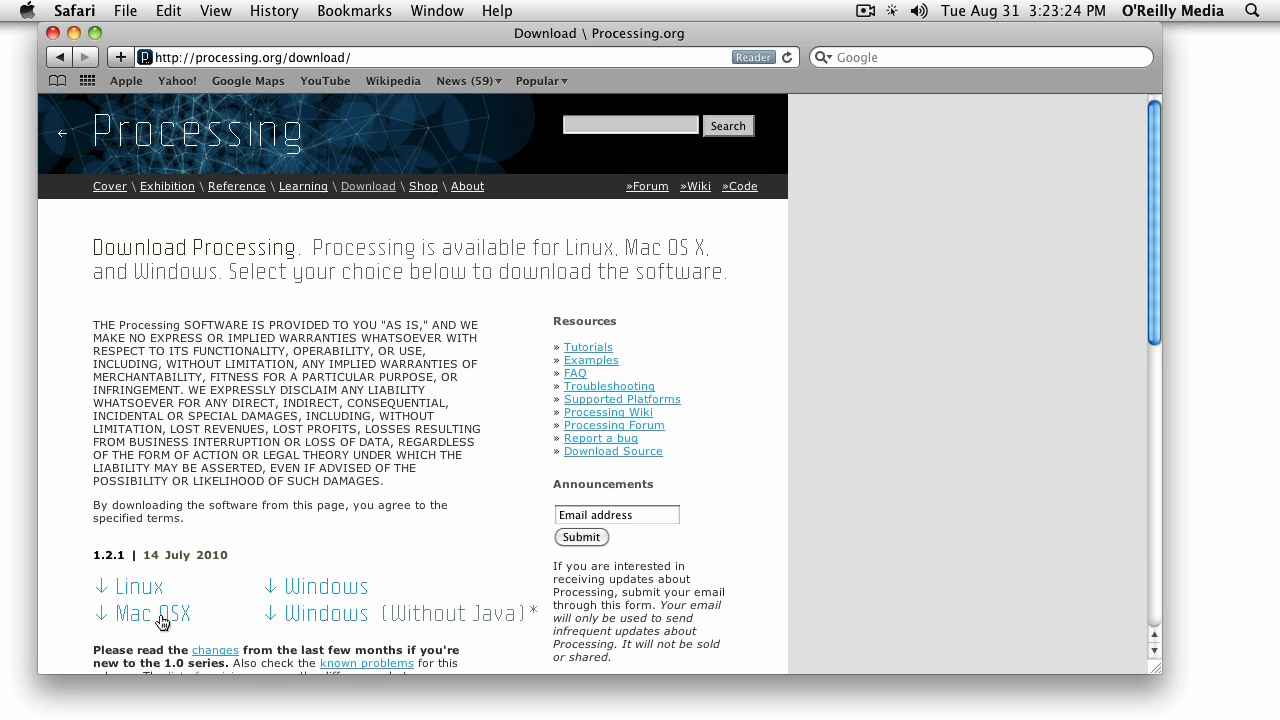
Start downloading processing-1.2.1.dmg from the Mac OS X link.
{"action": "left_click", "coordinate": [151, 613]}
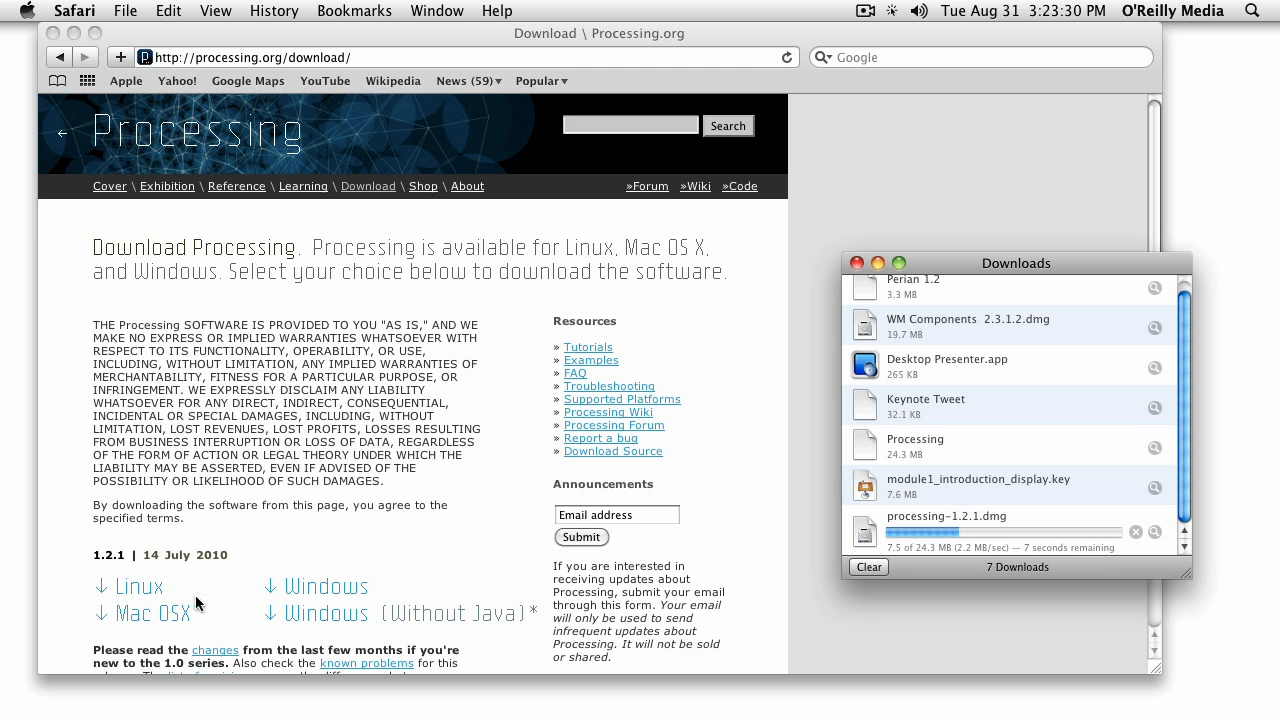
{"action": "mouse_move", "coordinate": [997, 547]}
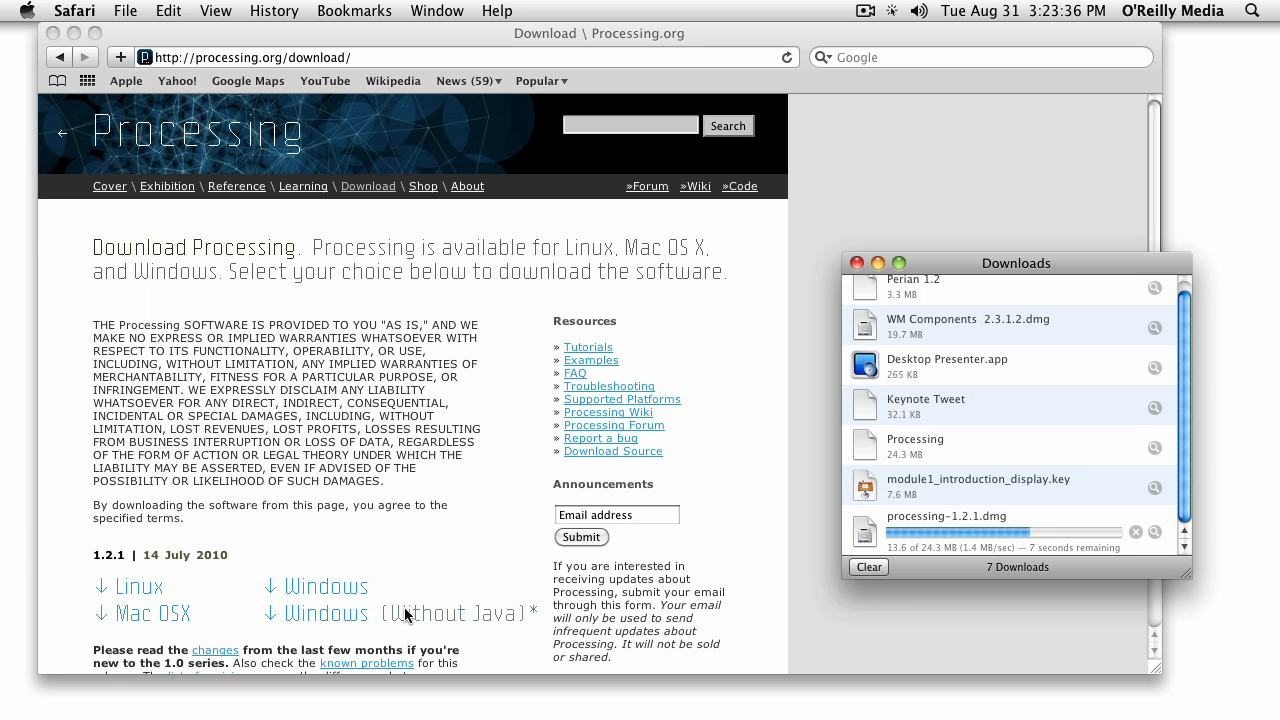
{"action": "mouse_move", "coordinate": [451, 619]}
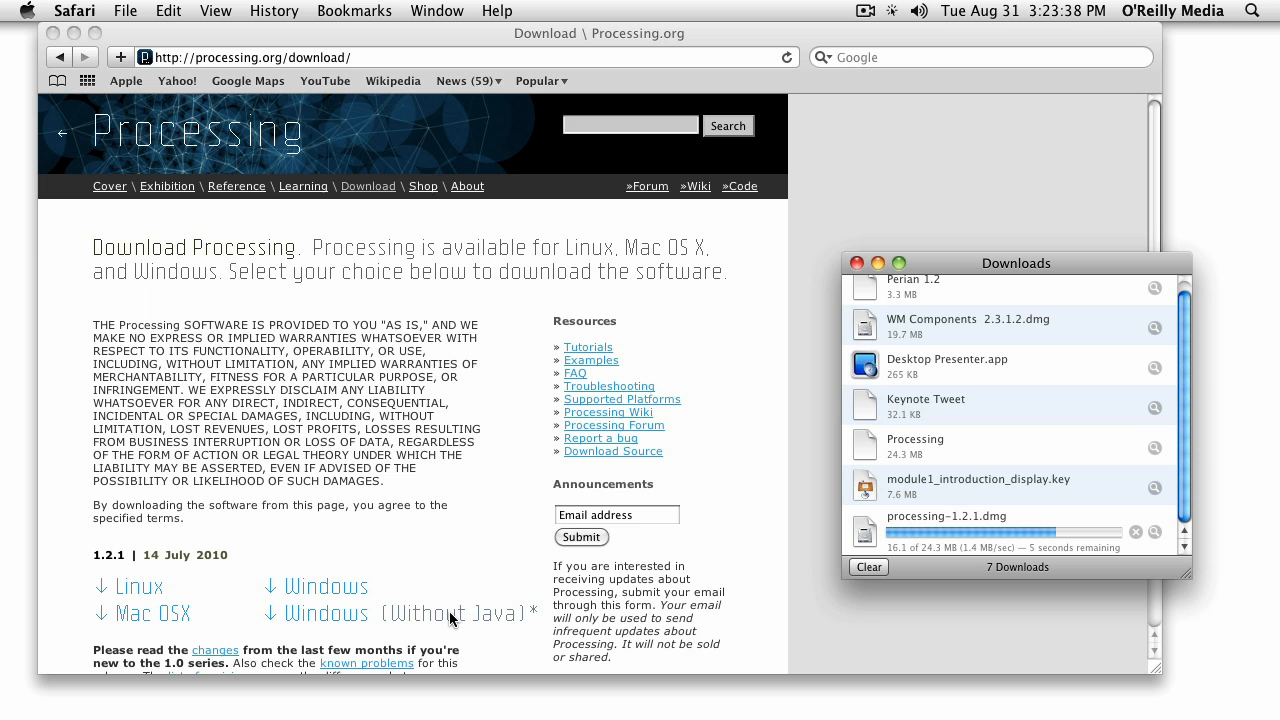
{"action": "mouse_move", "coordinate": [343, 590]}
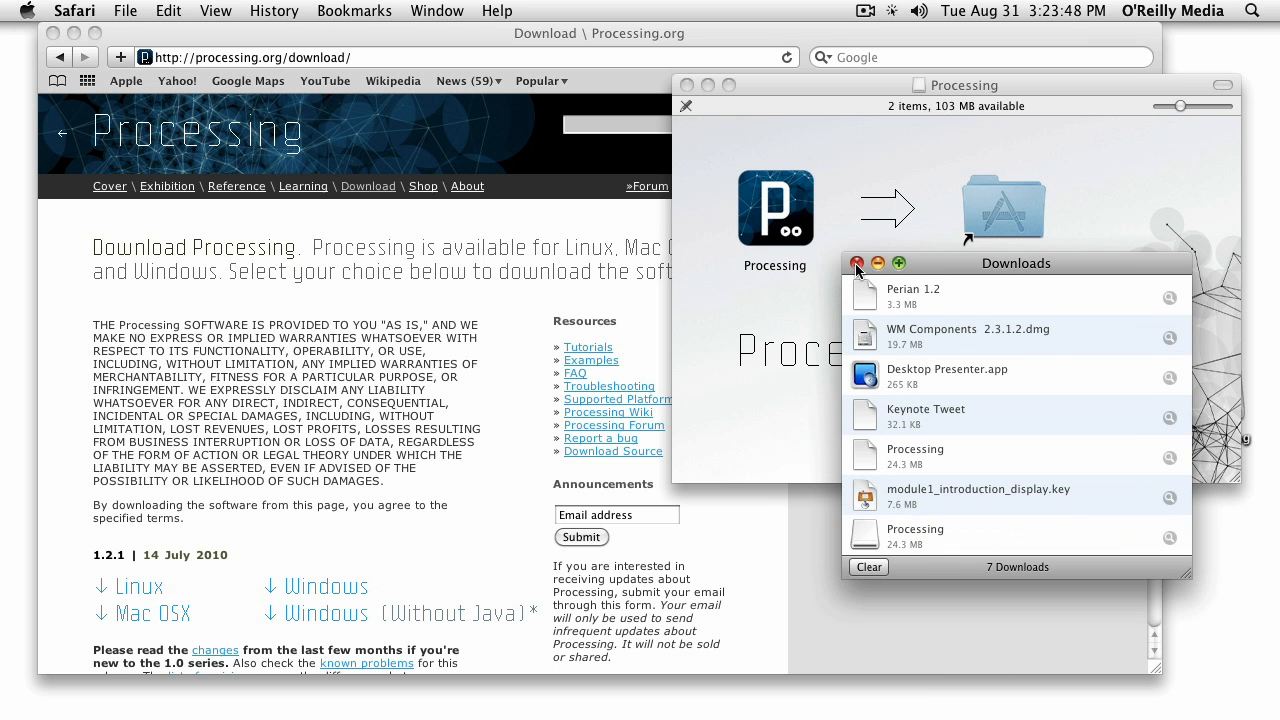
Close the Downloads list and drag Processing onto the disk image's Applications shortcut.
{"action": "left_click", "coordinate": [857, 263]}
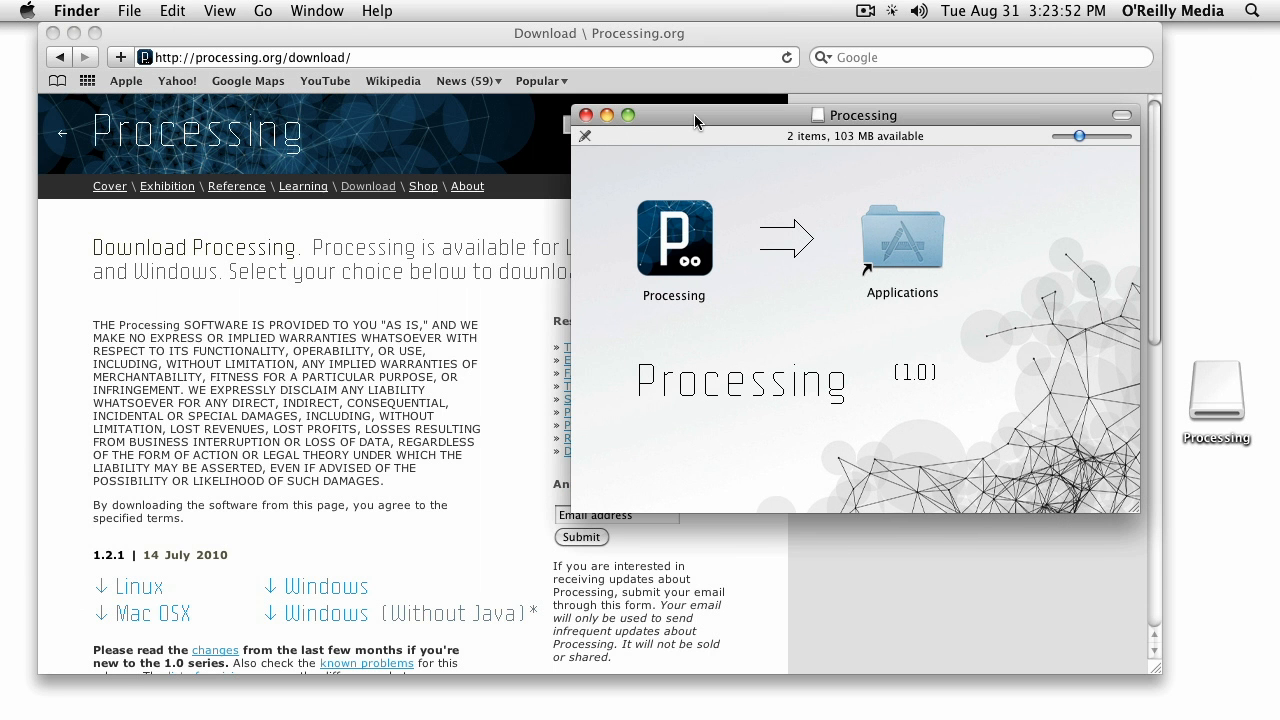
{"action": "left_click_drag", "start_coordinate": [697, 114], "coordinate": [656, 131]}
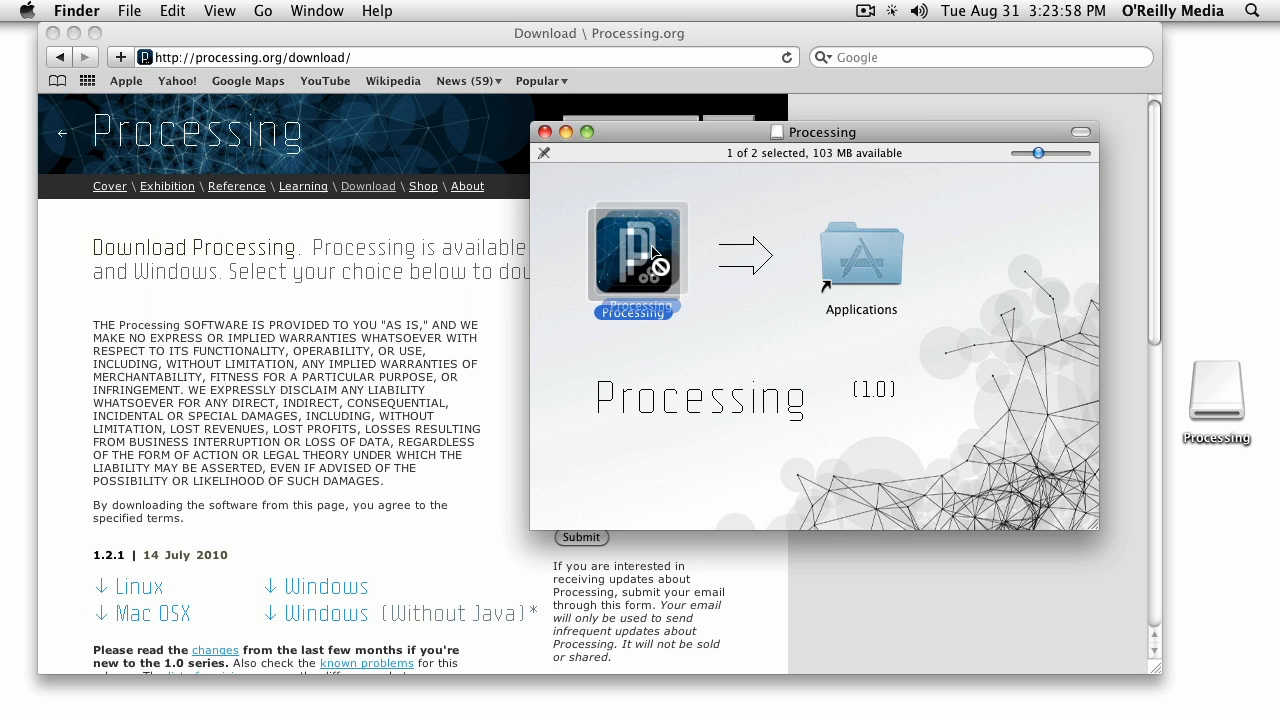
{"action": "left_click_drag", "start_coordinate": [637, 250], "coordinate": [805, 210]}
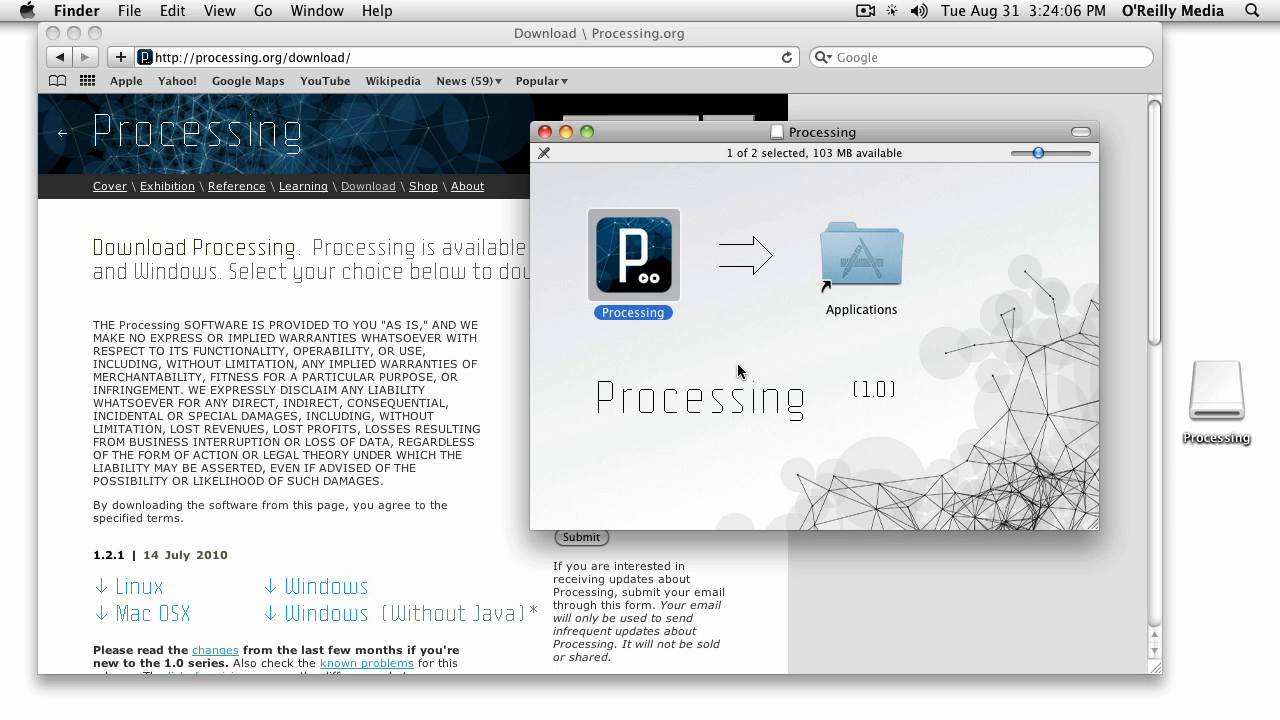
{"action": "mouse_move", "coordinate": [675, 437]}
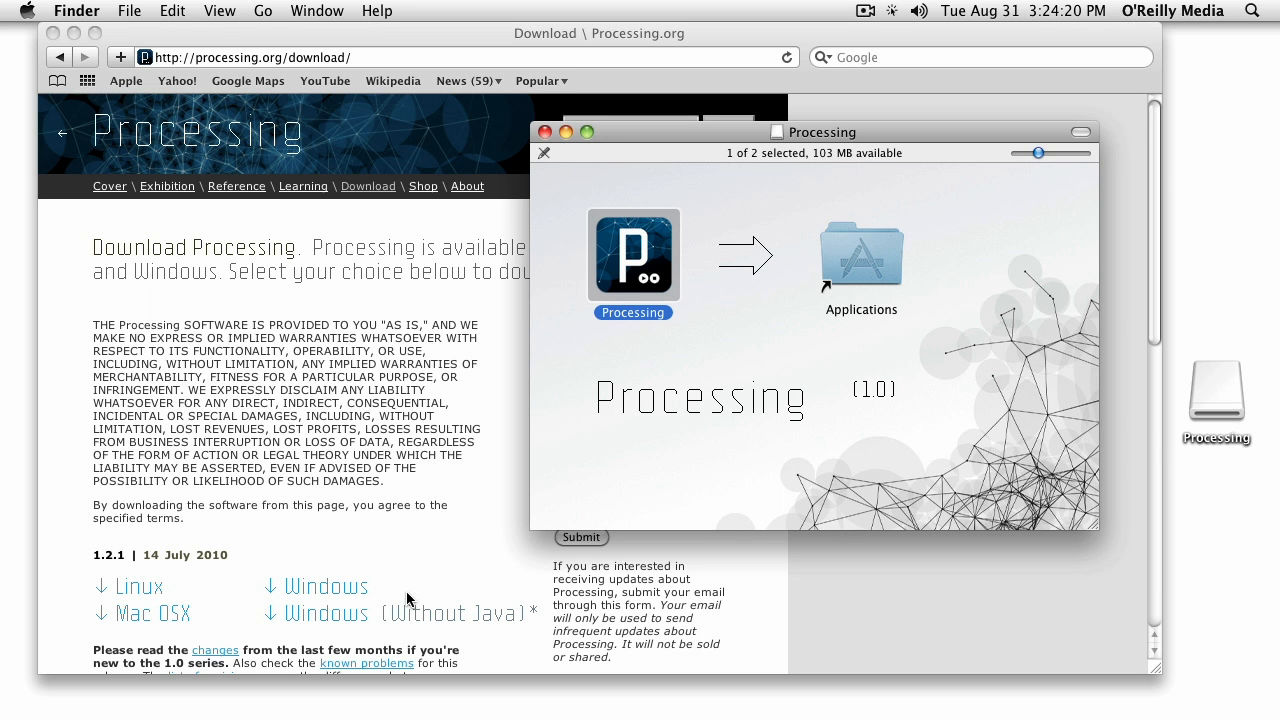
{"action": "mouse_move", "coordinate": [905, 140]}
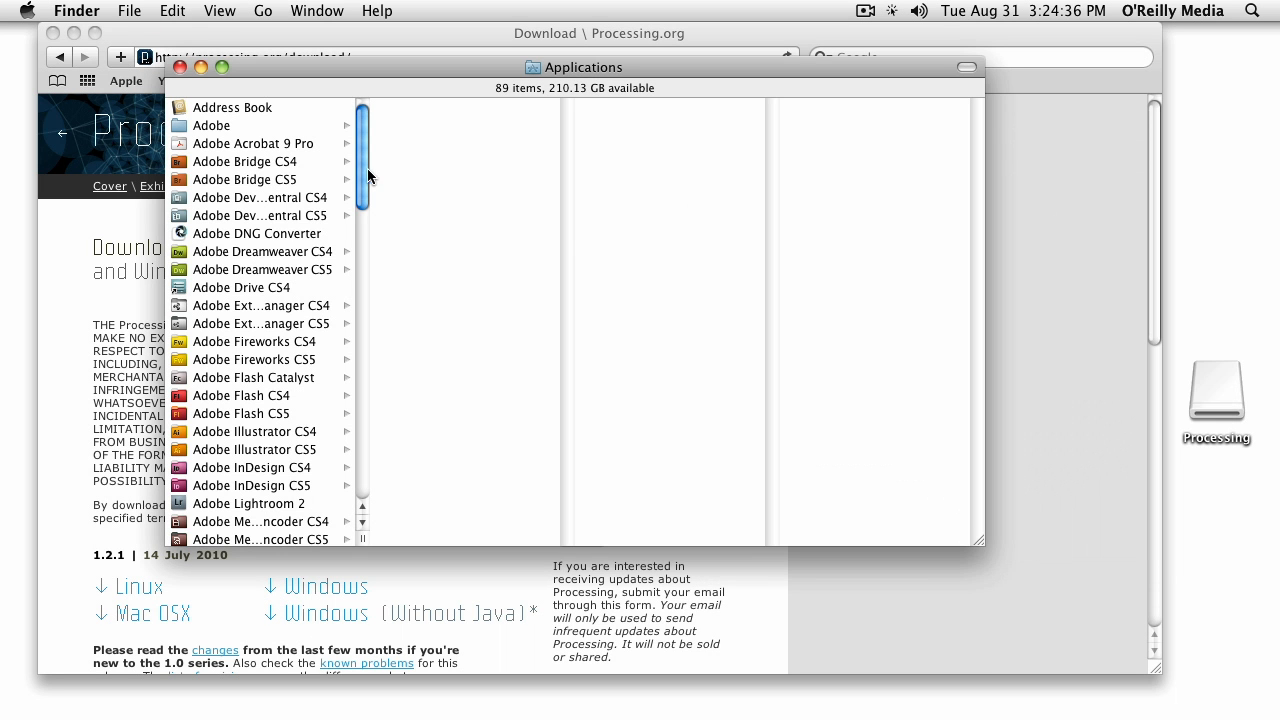
Launch Processing from Applications and approve the downloaded-application warning with Open.
{"action": "scroll", "scroll_direction": "down", "scroll_amount": 3}
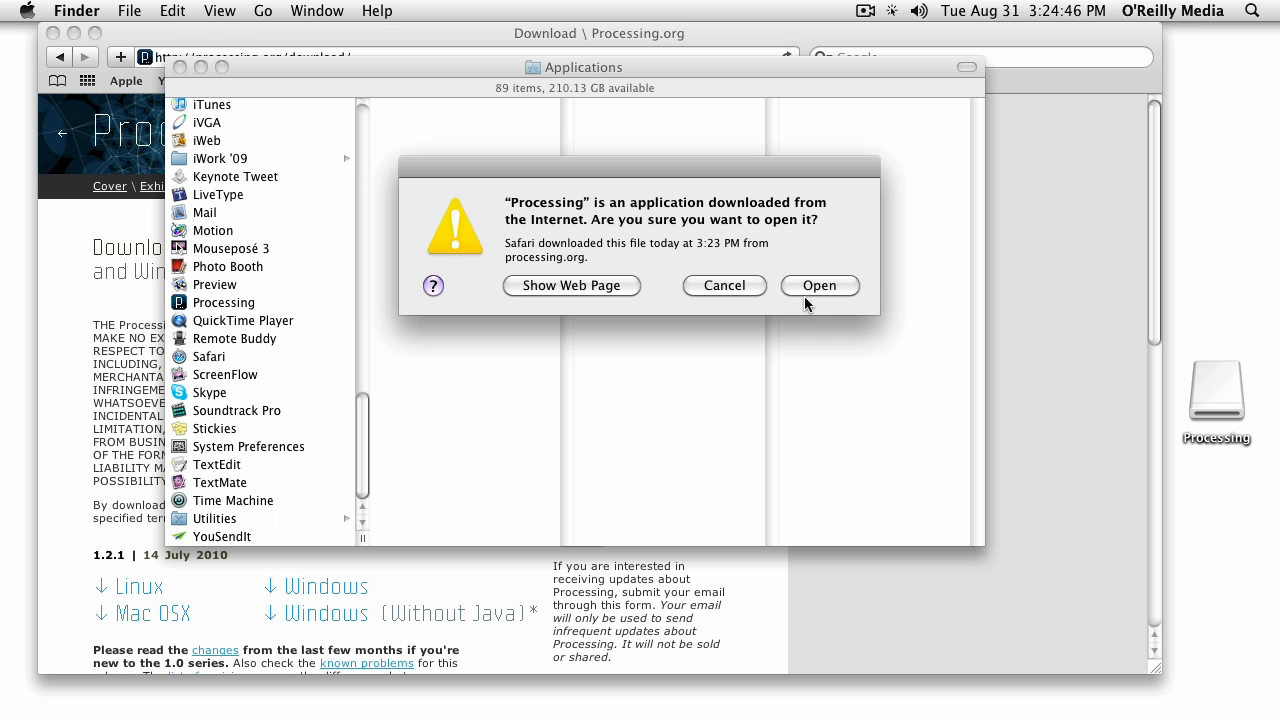
{"action": "mouse_move", "coordinate": [819, 291]}
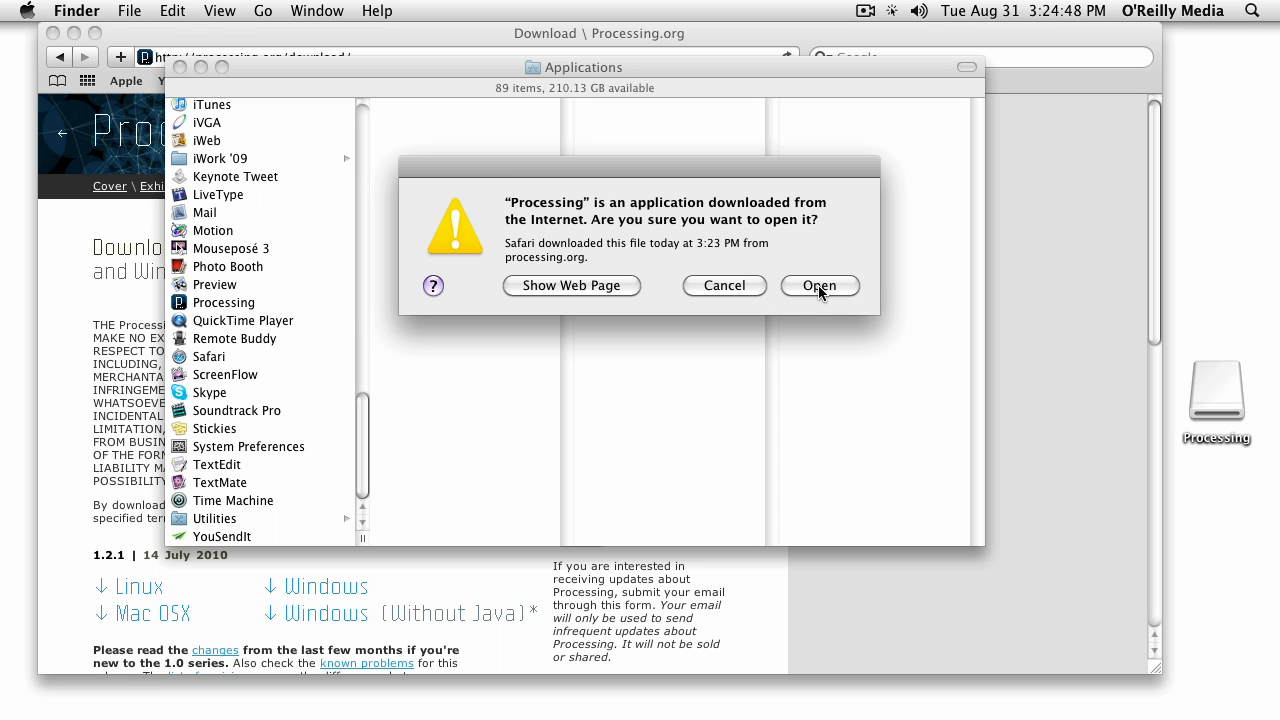
{"action": "left_click", "coordinate": [819, 285]}
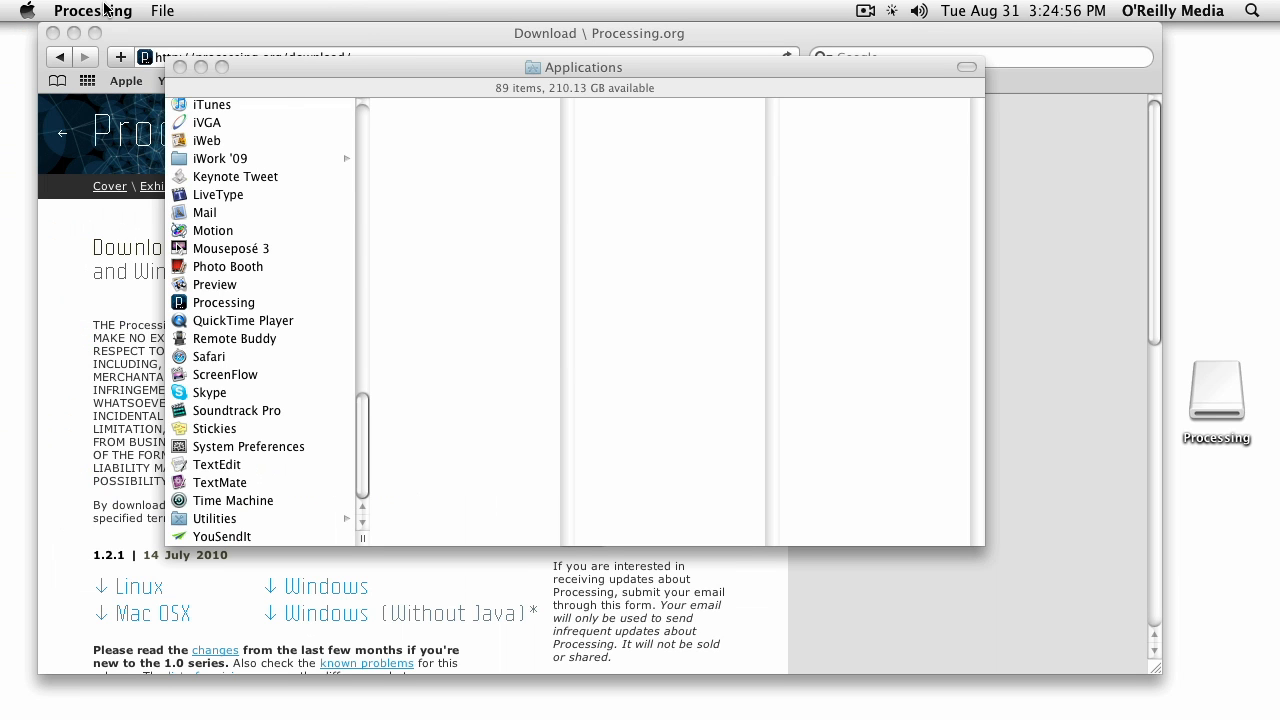
Create the blank sketch sketch_aug31a via File > New and close Safari's window.
{"action": "left_click", "coordinate": [162, 11]}
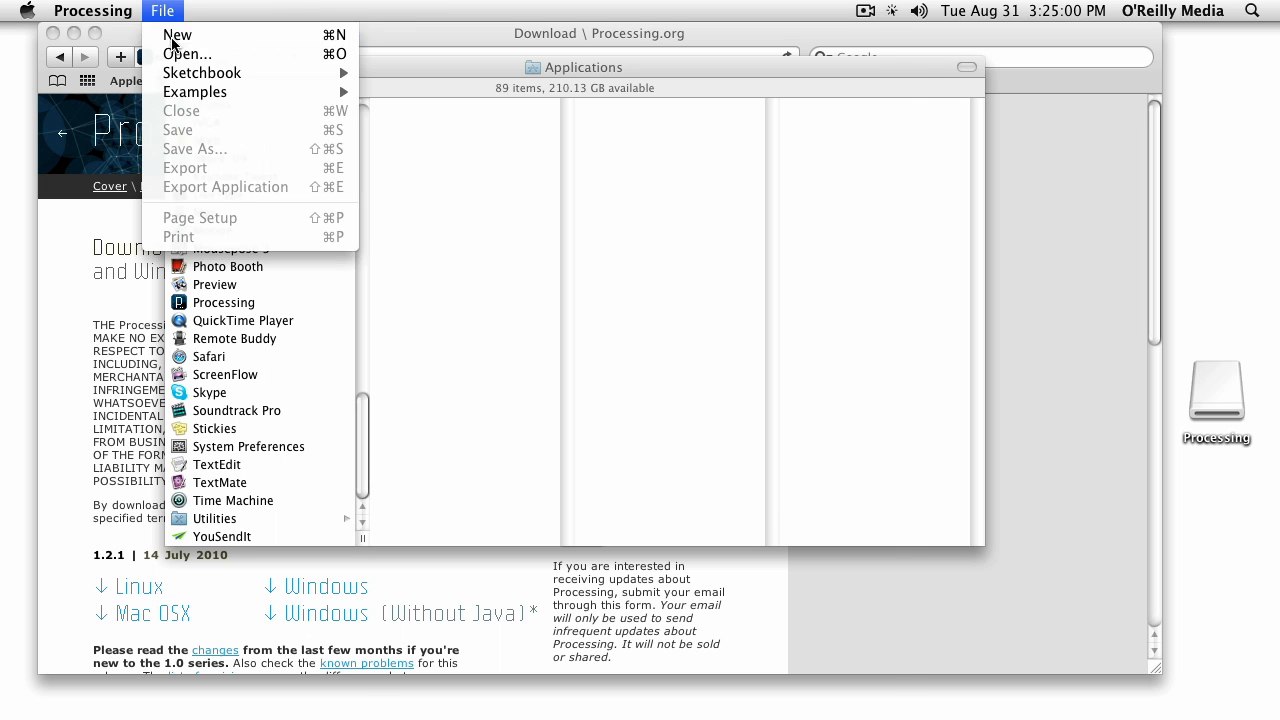
{"action": "left_click", "coordinate": [177, 34]}
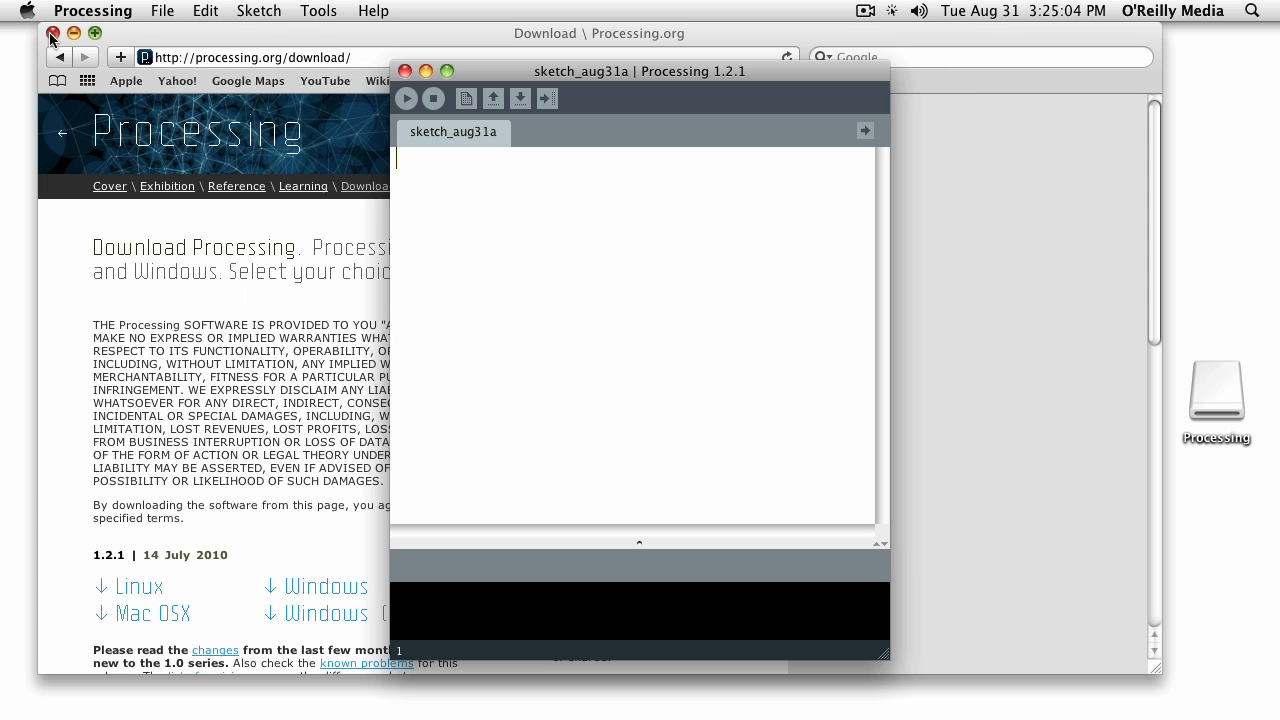
{"action": "left_click", "coordinate": [54, 33]}
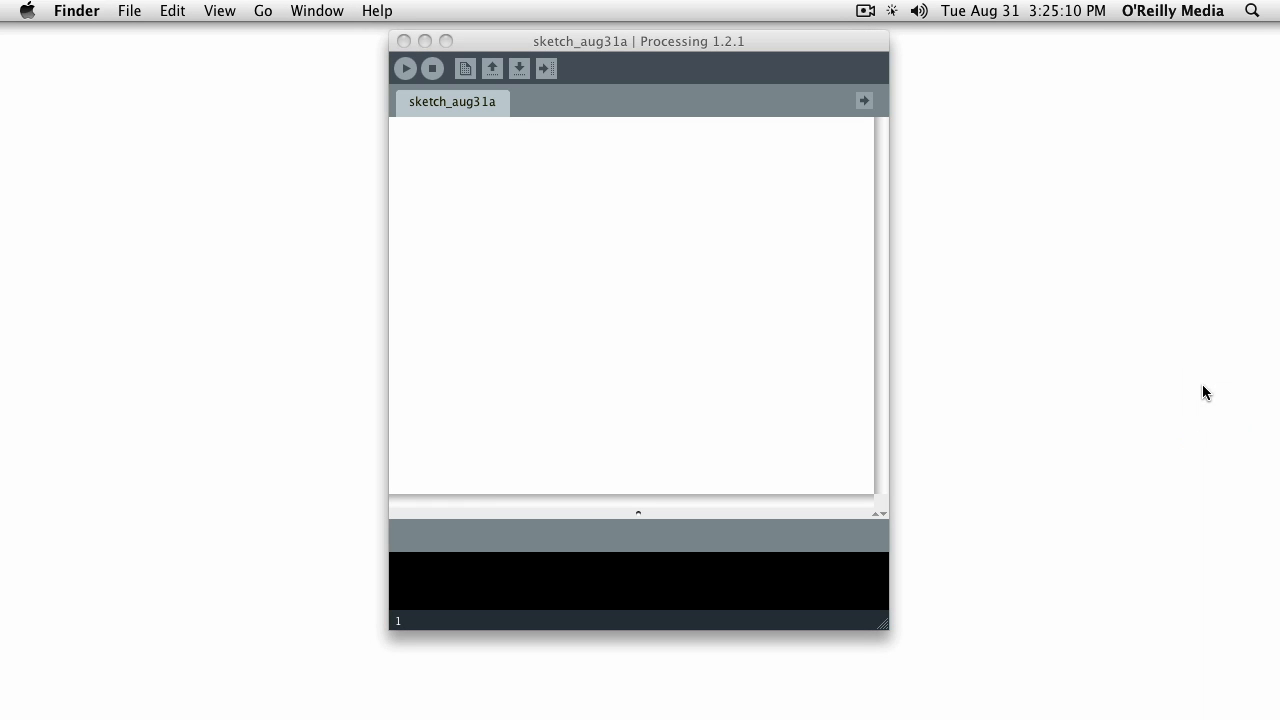
{"action": "left_click", "coordinate": [638, 41]}
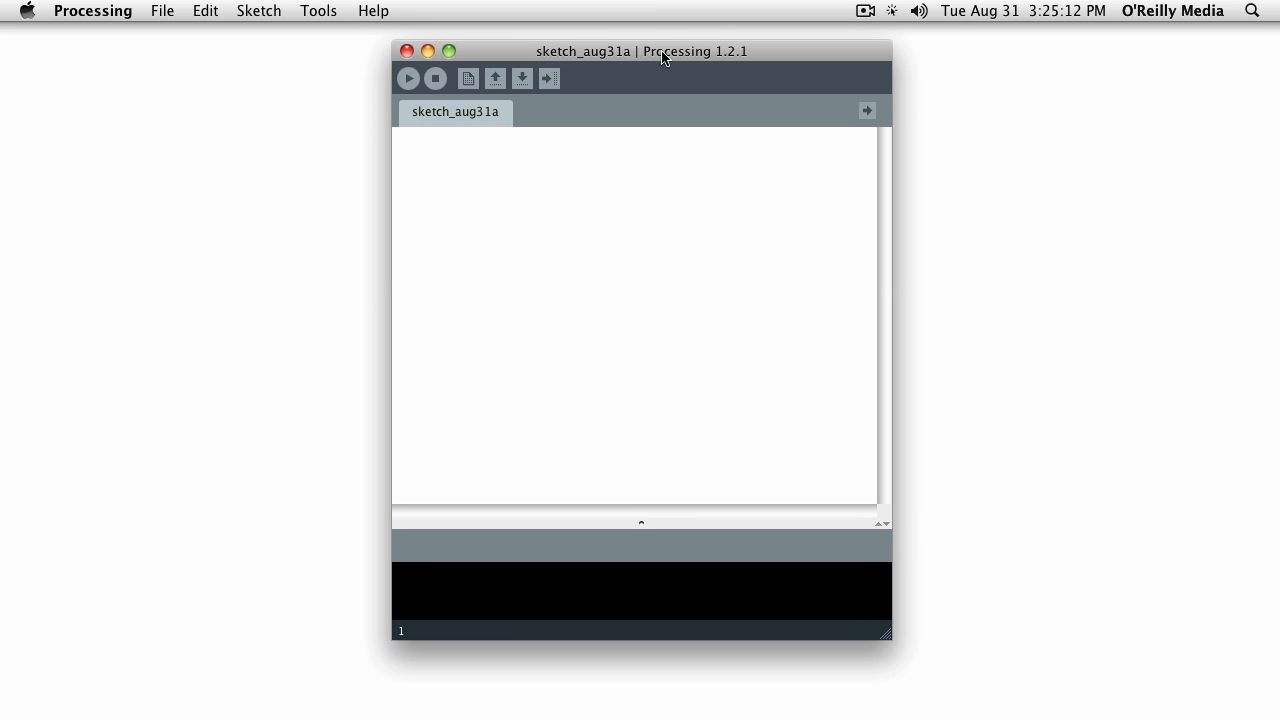
{"action": "left_click_drag", "start_coordinate": [642, 51], "coordinate": [667, 79]}
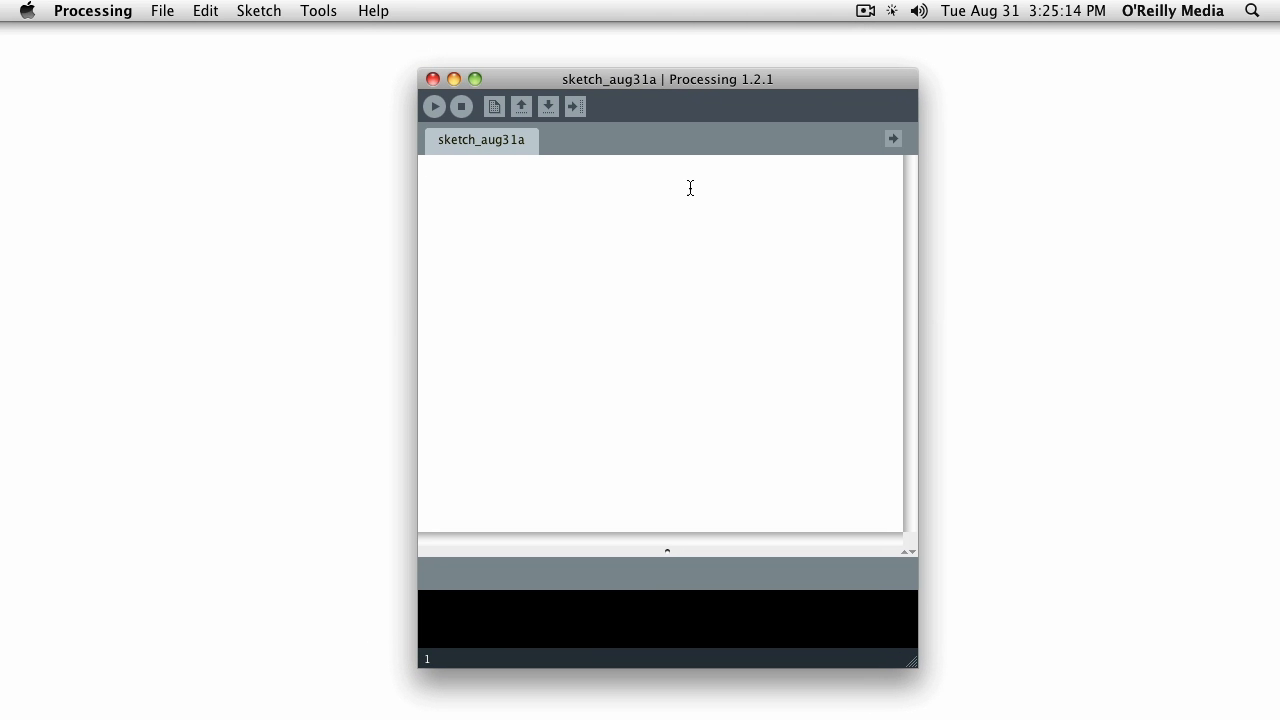
{"action": "mouse_move", "coordinate": [563, 275]}
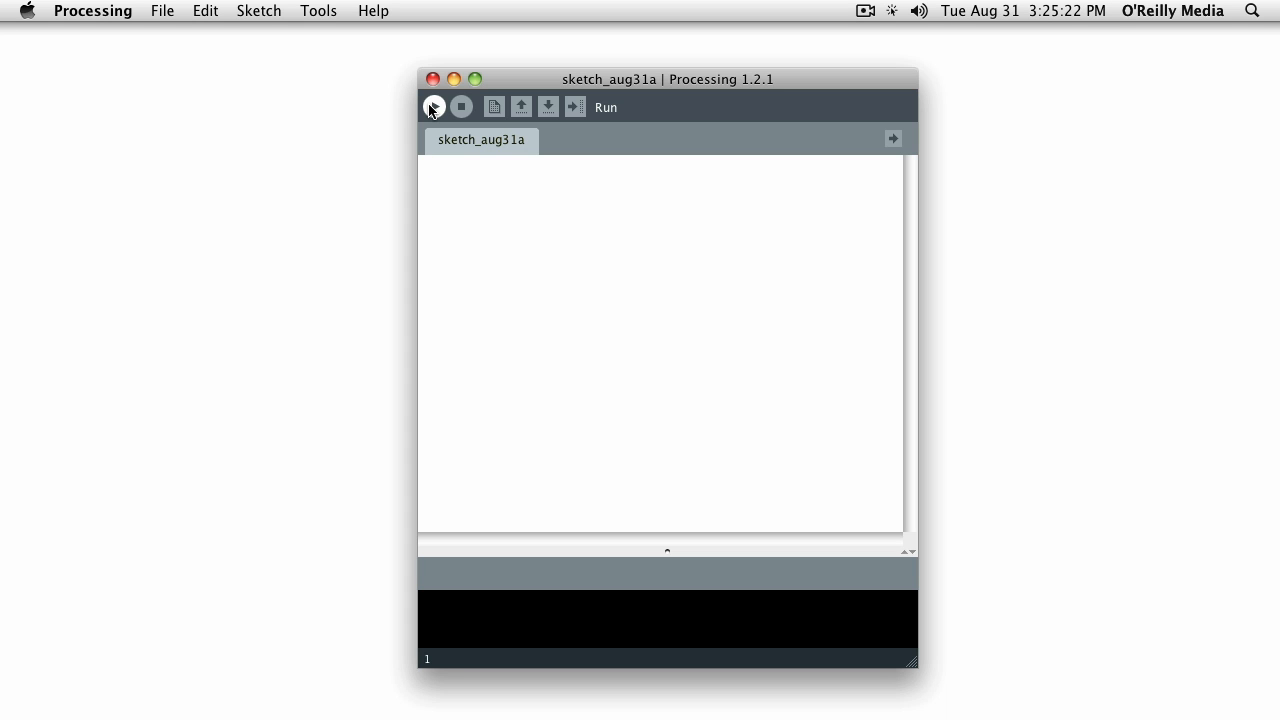
{"action": "left_click", "coordinate": [434, 107]}
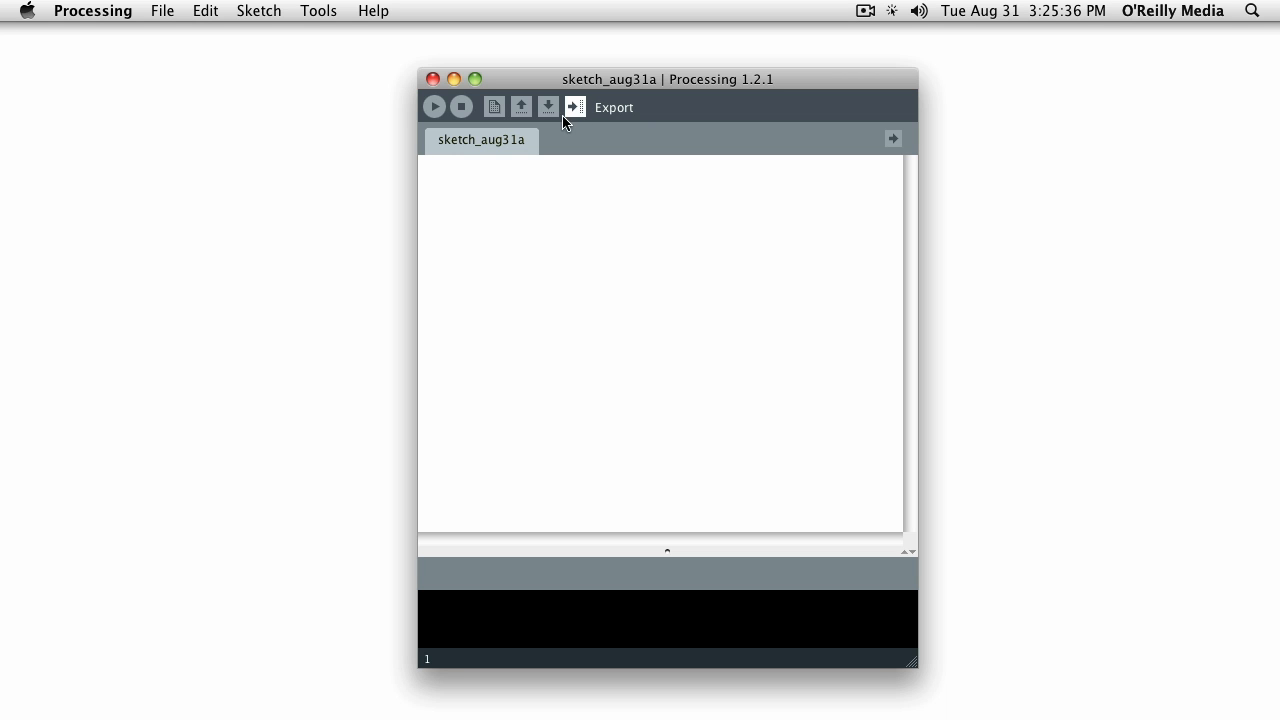
{"action": "mouse_move", "coordinate": [575, 115]}
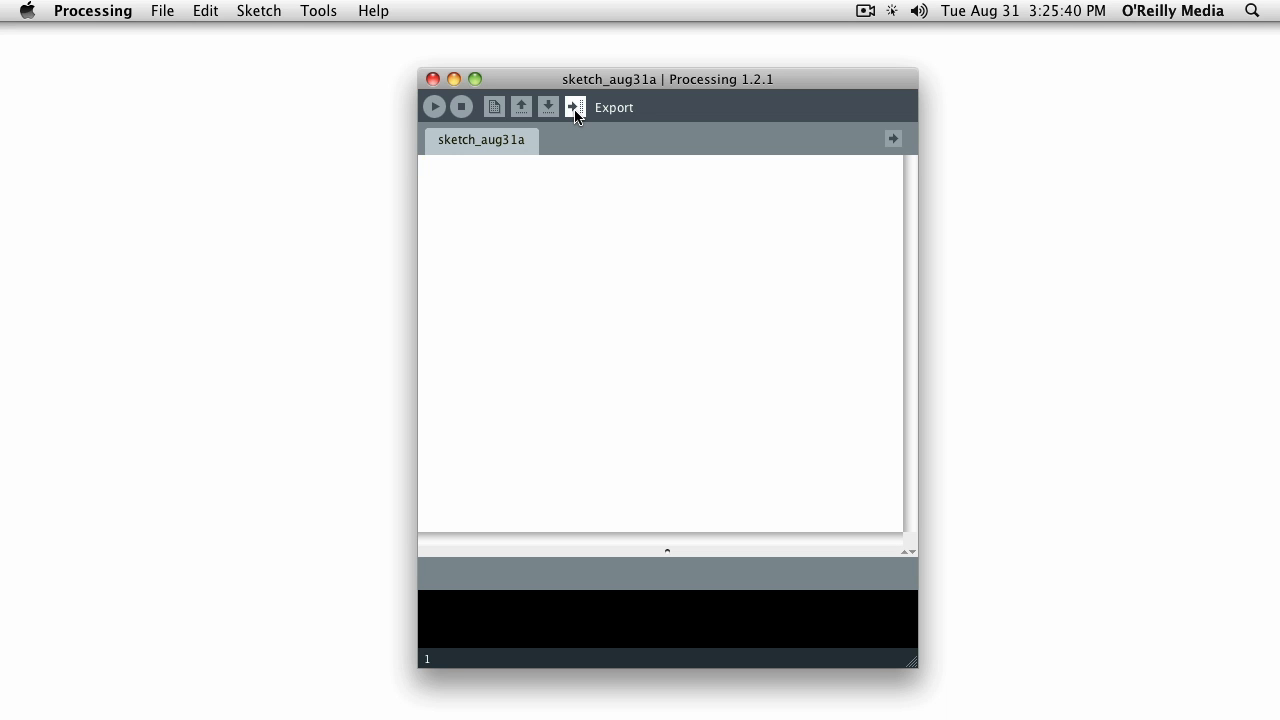
{"action": "left_click_drag", "start_coordinate": [667, 79], "coordinate": [620, 57]}
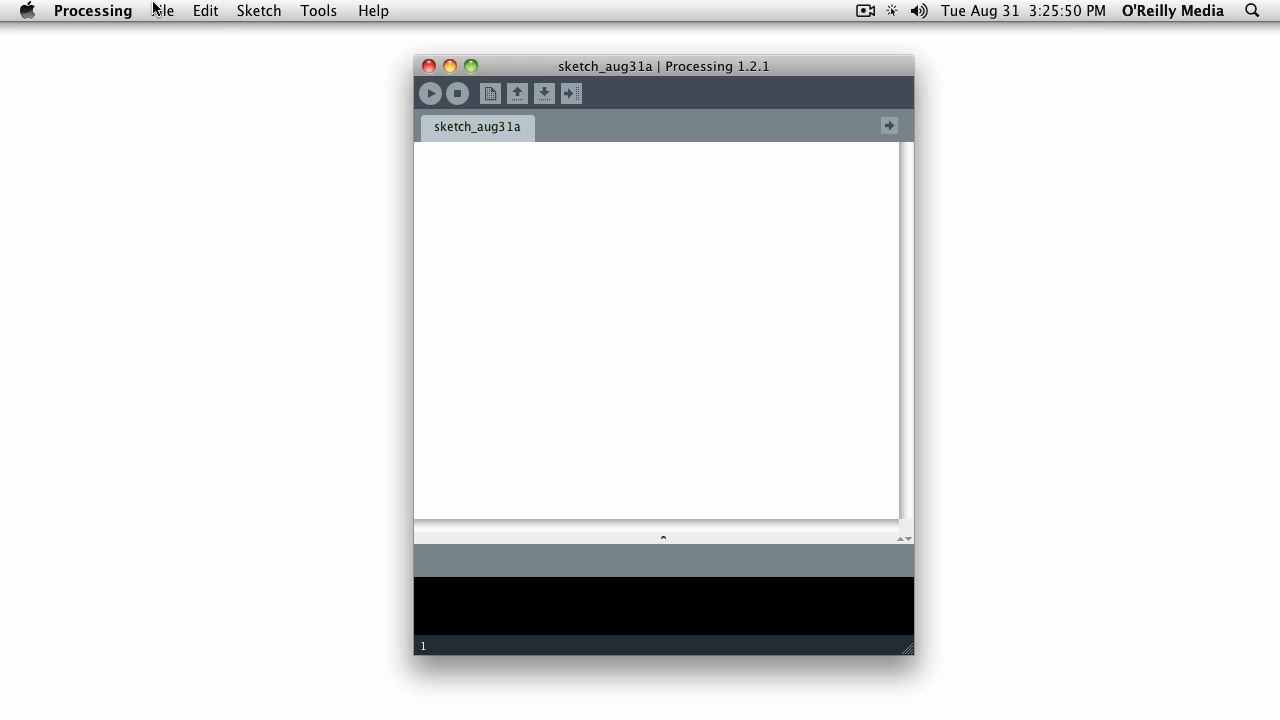
Open the SetupDraw sketch from File > Examples > Basics > Structure.
{"action": "left_click", "coordinate": [163, 11]}
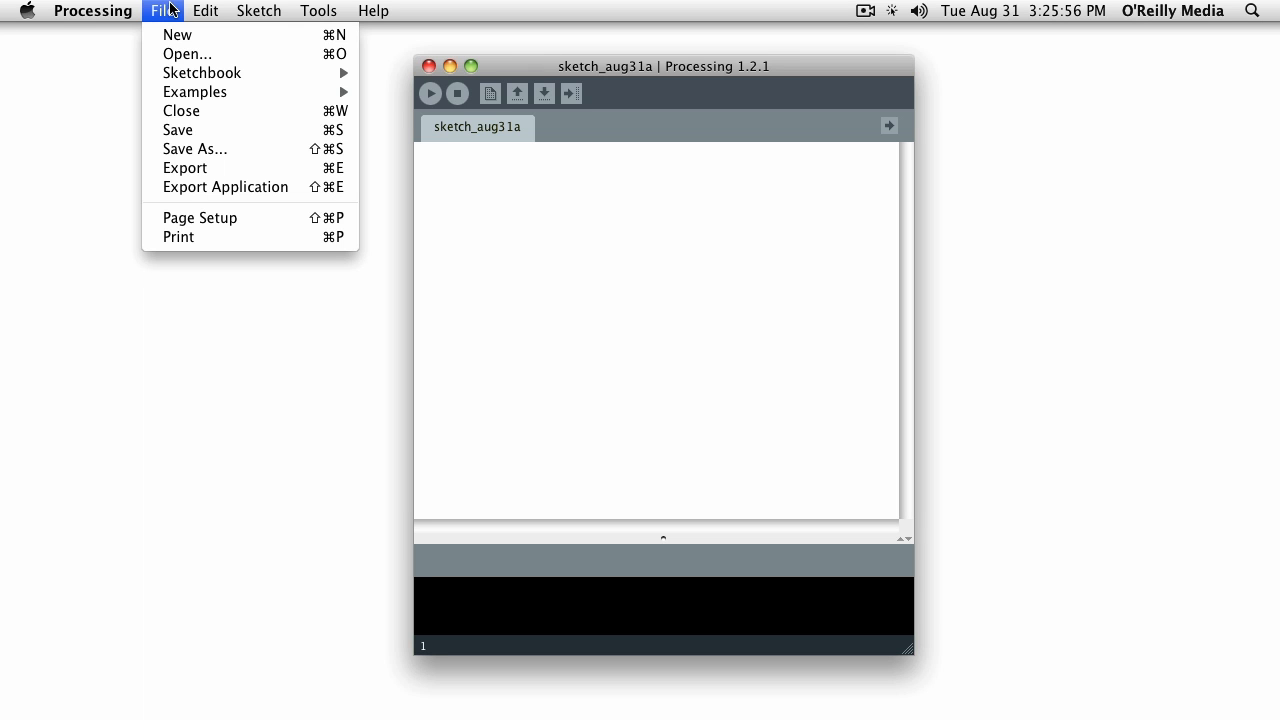
{"action": "mouse_move", "coordinate": [194, 91]}
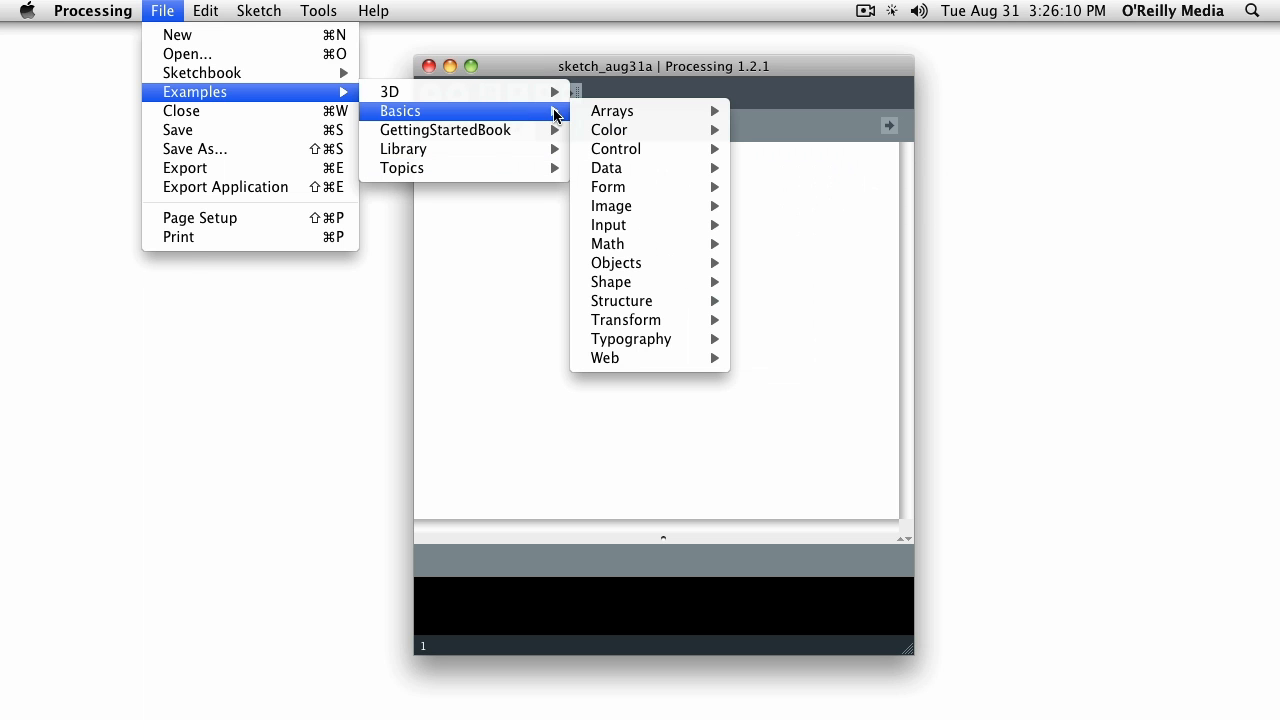
{"action": "mouse_move", "coordinate": [622, 301]}
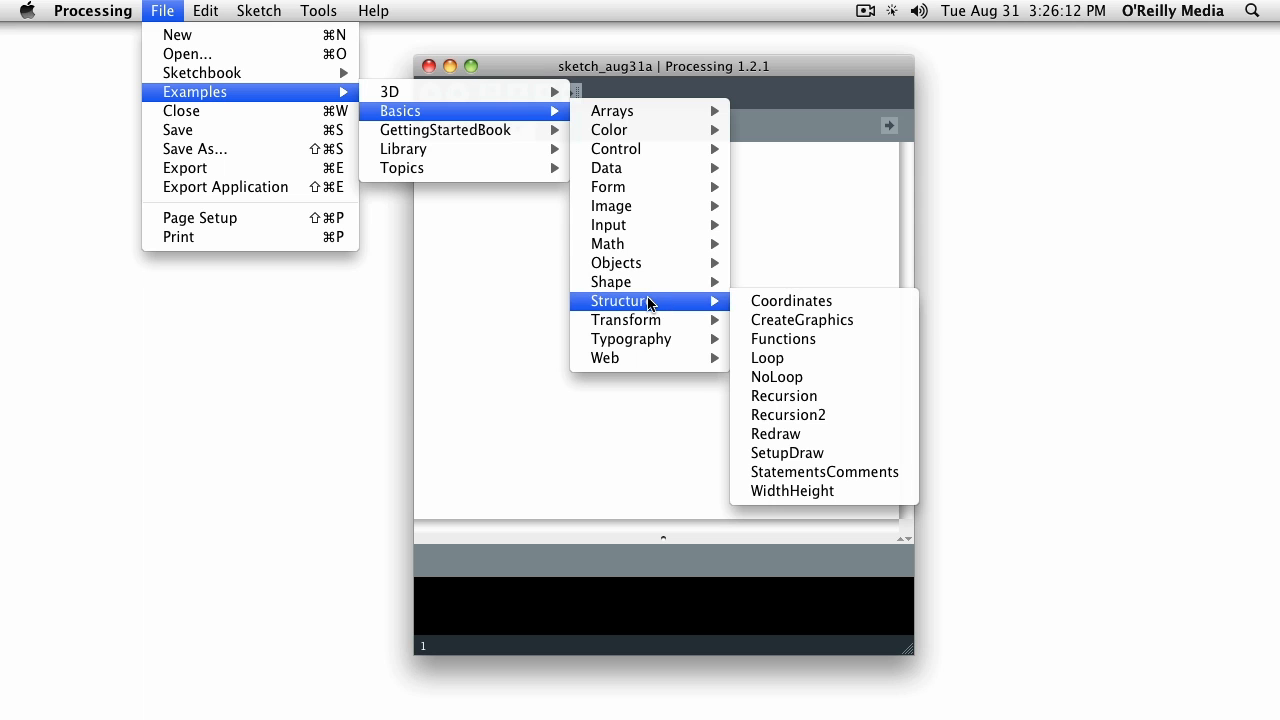
{"action": "mouse_move", "coordinate": [791, 300]}
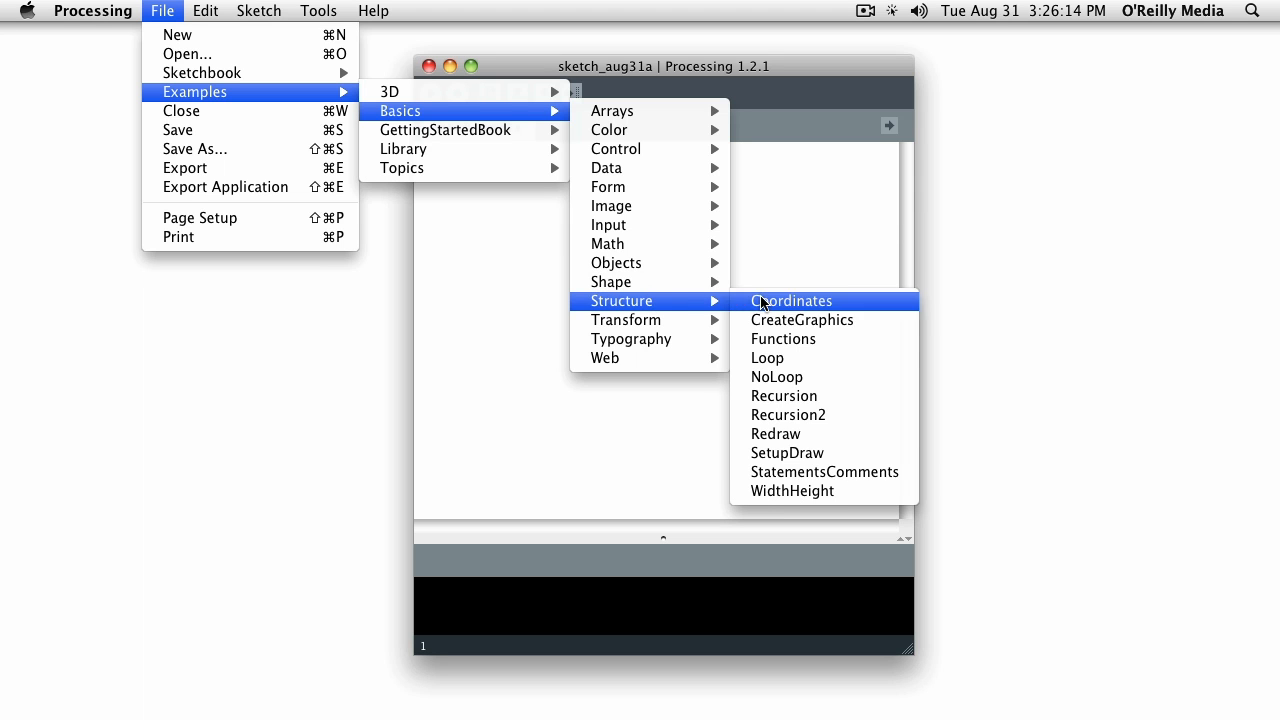
{"action": "mouse_move", "coordinate": [789, 453]}
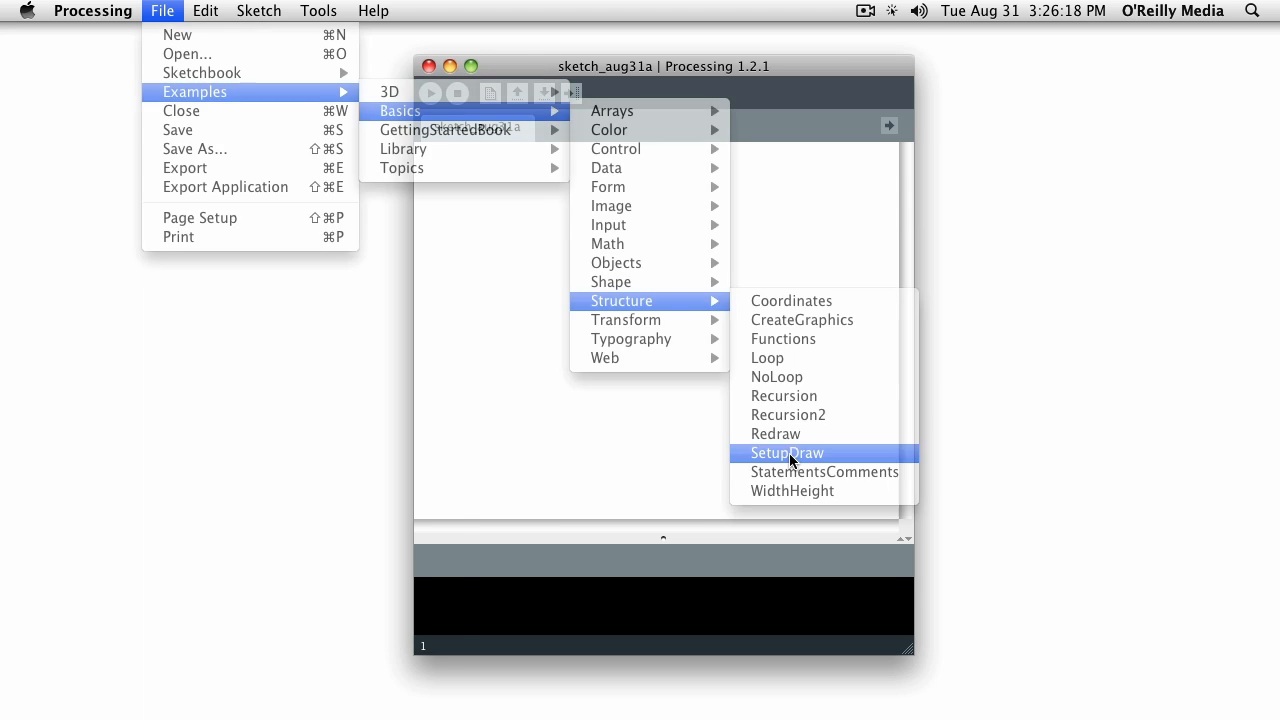
{"action": "left_click", "coordinate": [787, 453]}
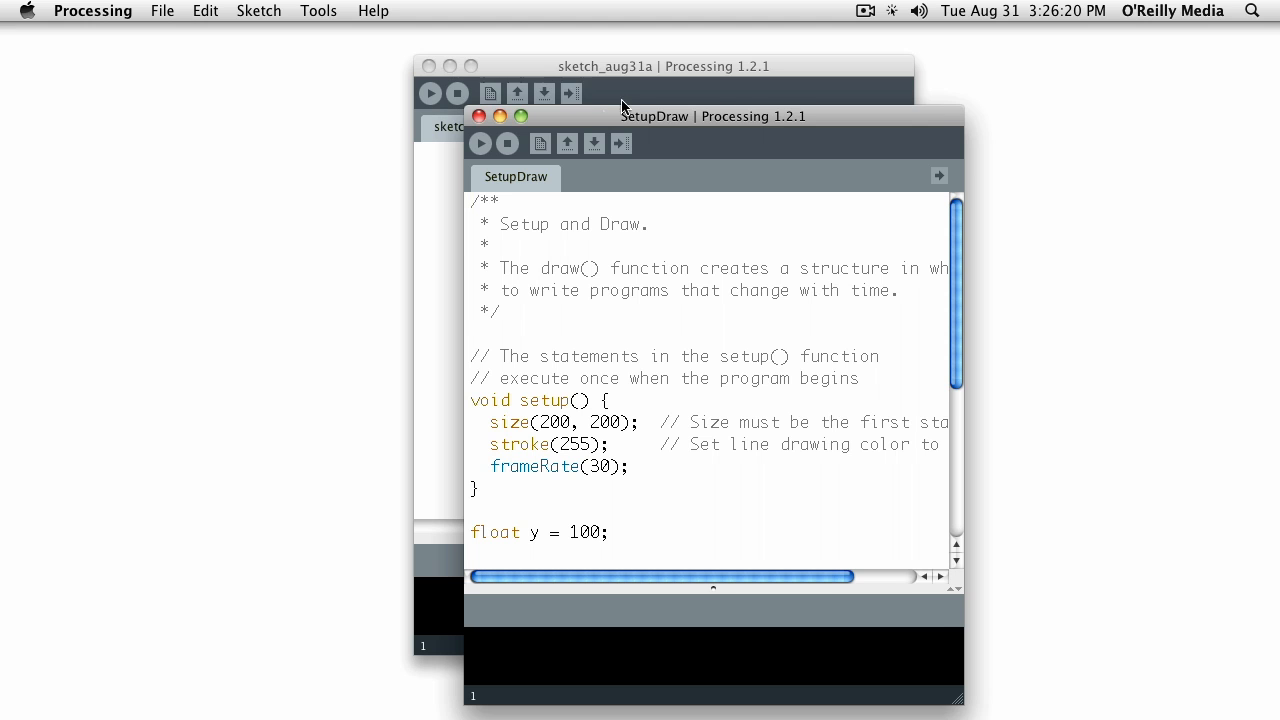
Move the SetupDraw window up and widen it so full code lines fit.
{"action": "left_click_drag", "start_coordinate": [713, 115], "coordinate": [724, 41]}
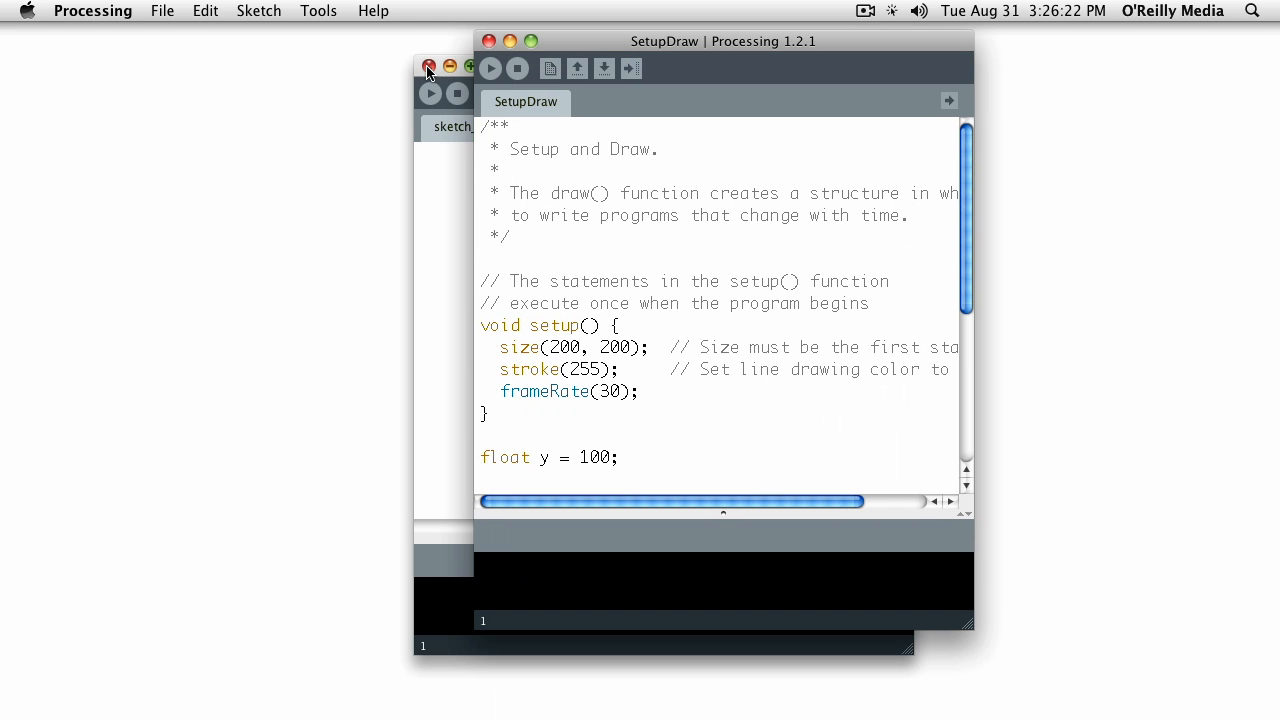
{"action": "left_click_drag", "start_coordinate": [724, 41], "coordinate": [595, 41]}
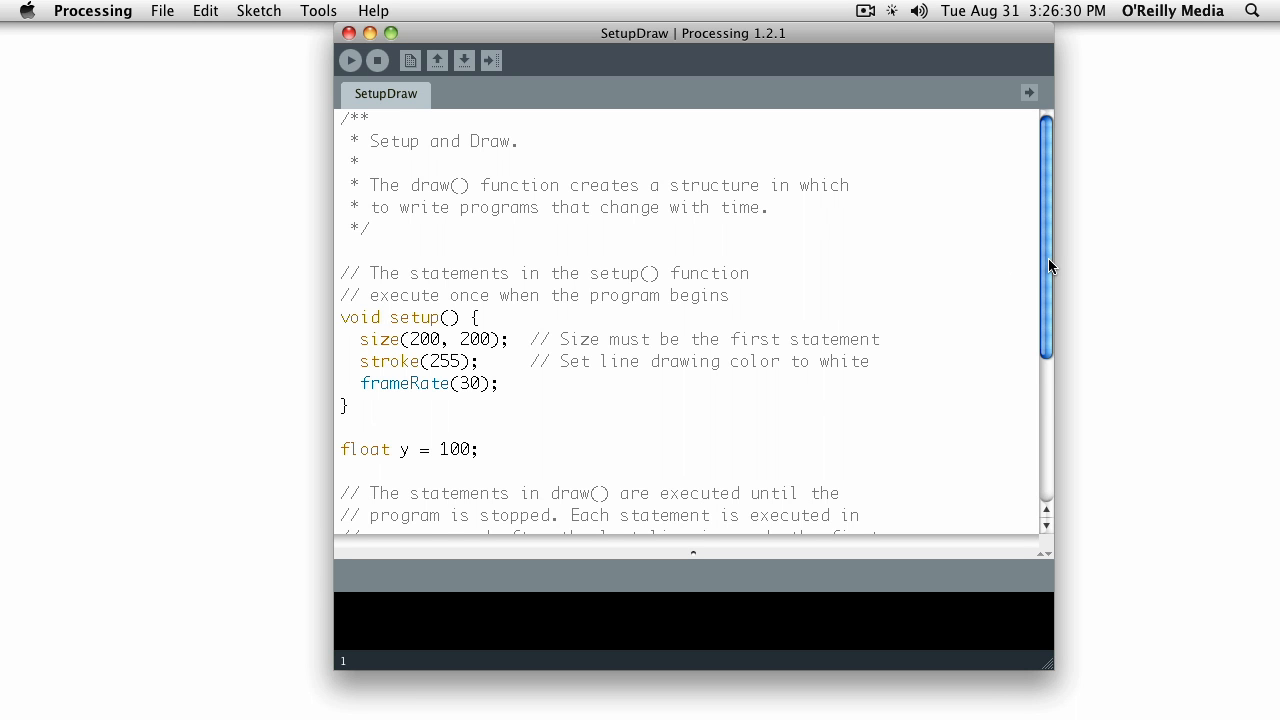
{"action": "scroll", "scroll_direction": "down", "scroll_amount": 3}
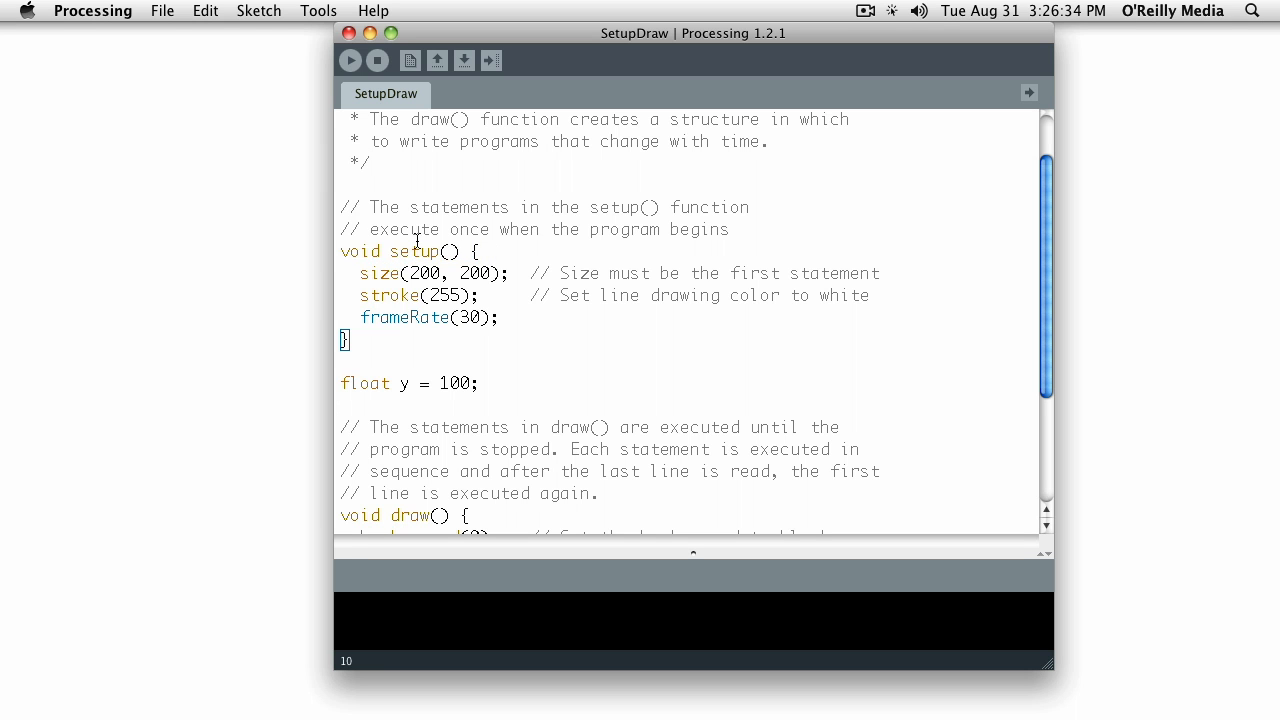
Highlight the setup() block and the draw() header while explaining the code.
{"action": "left_click_drag", "start_coordinate": [341, 251], "coordinate": [345, 340]}
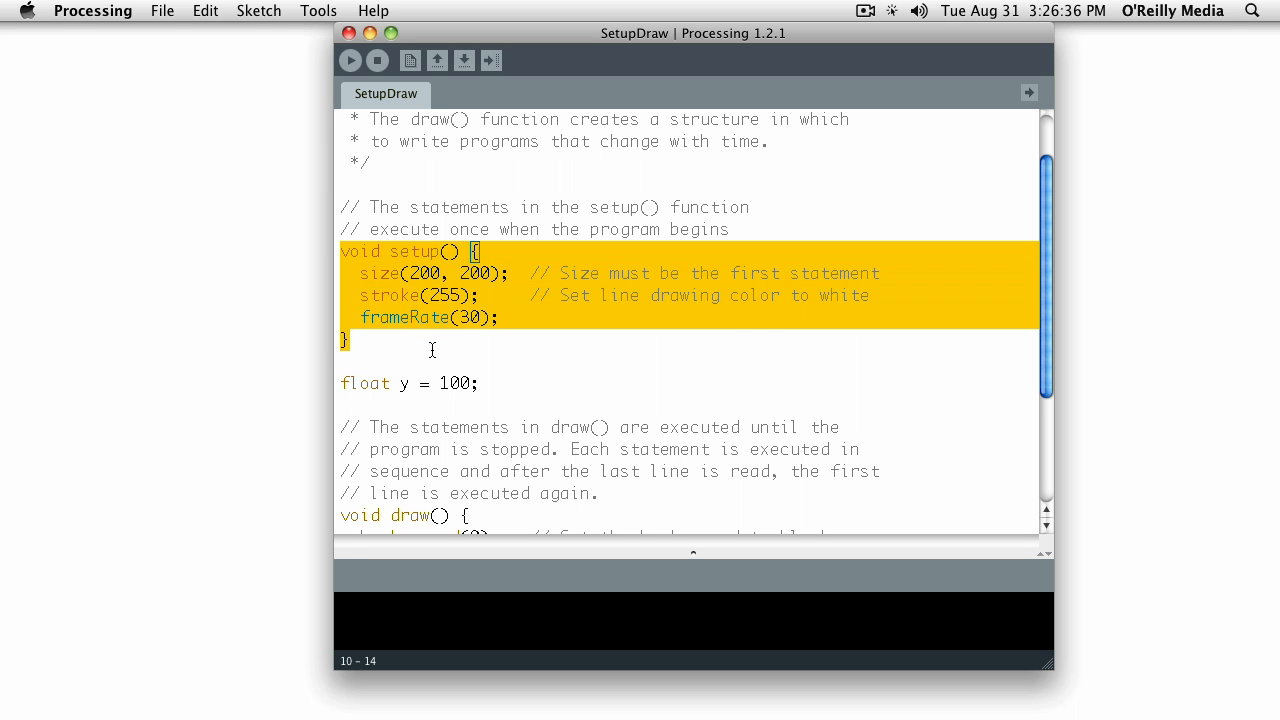
{"action": "left_click", "coordinate": [535, 394]}
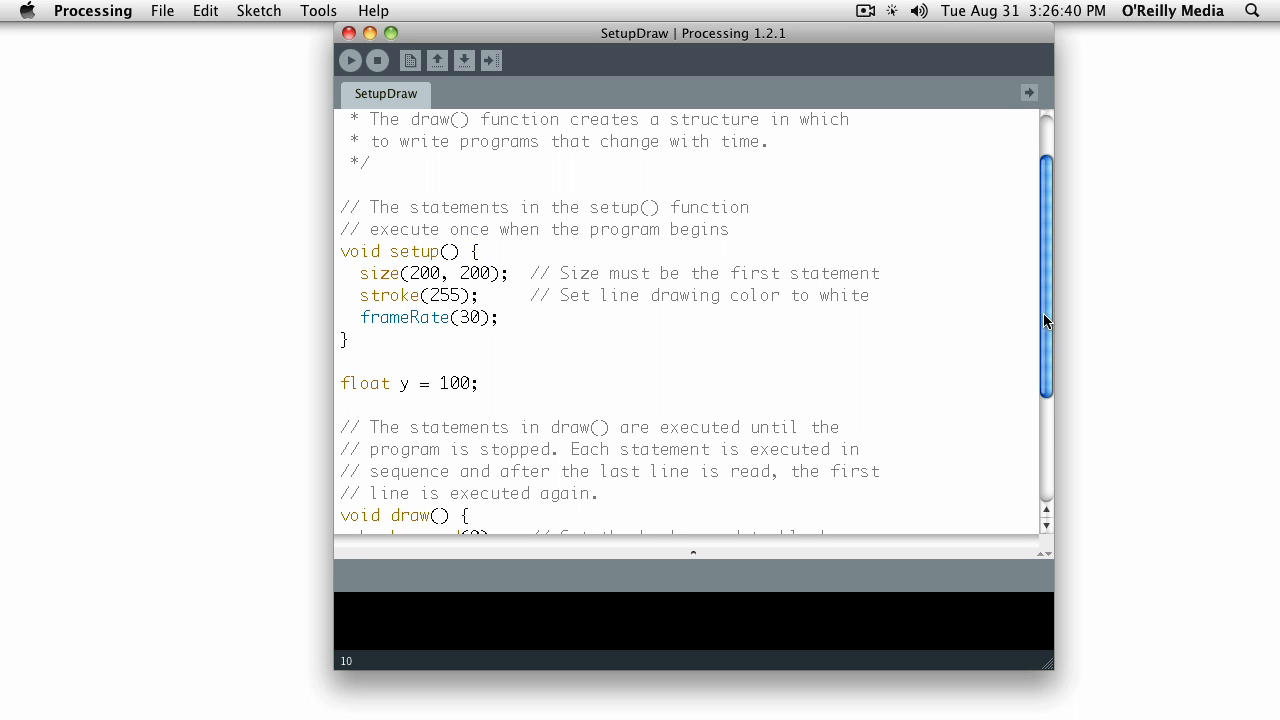
{"action": "scroll", "scroll_direction": "down", "scroll_amount": 3}
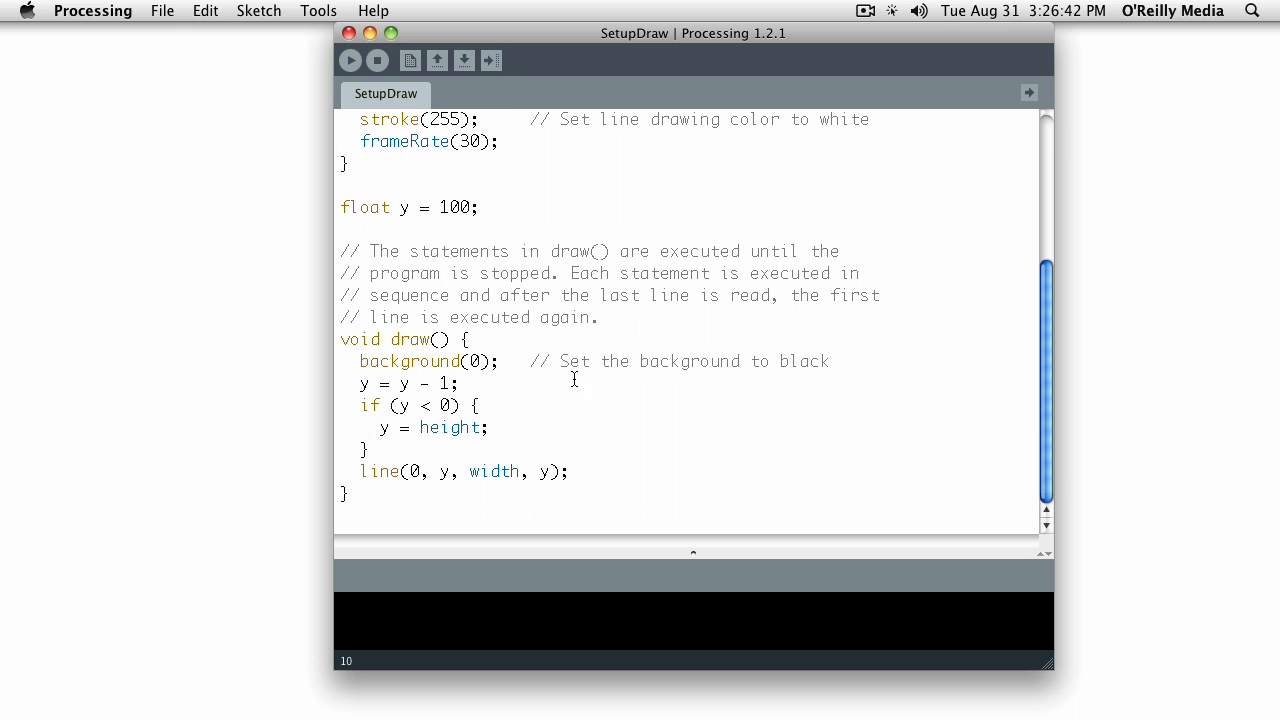
{"action": "left_click_drag", "start_coordinate": [395, 339], "coordinate": [478, 339]}
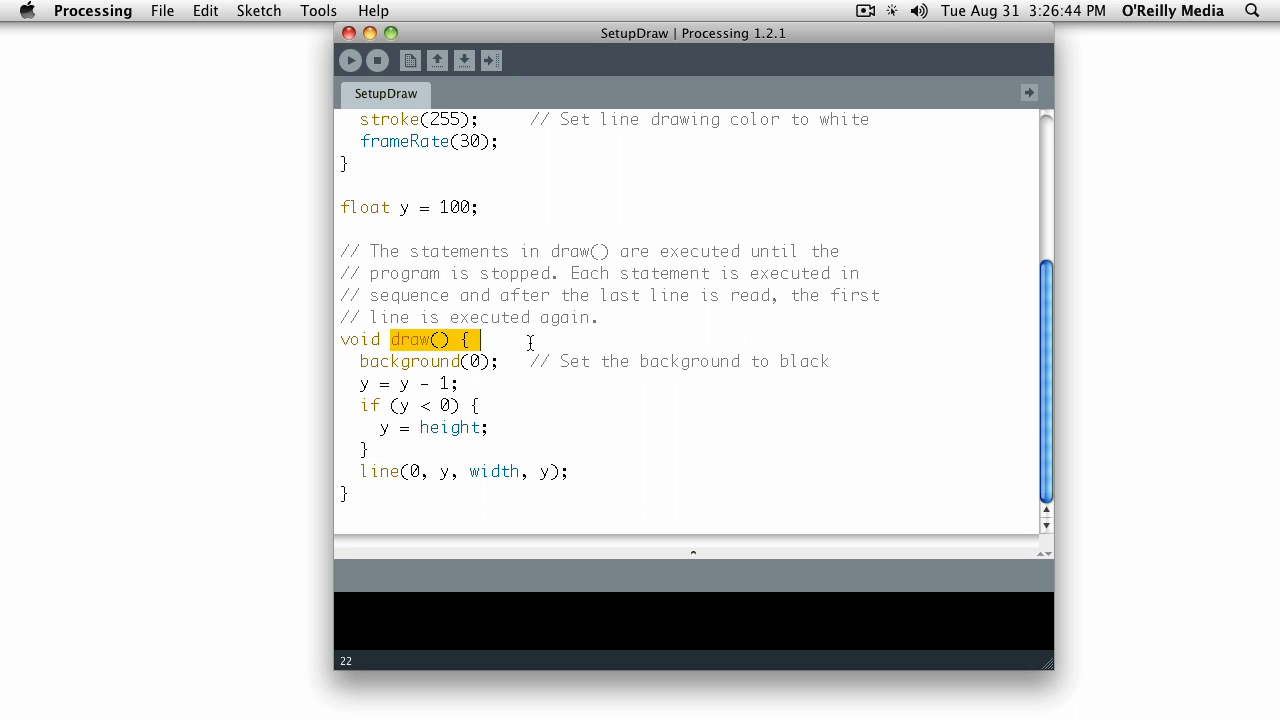
{"action": "left_click", "coordinate": [478, 339]}
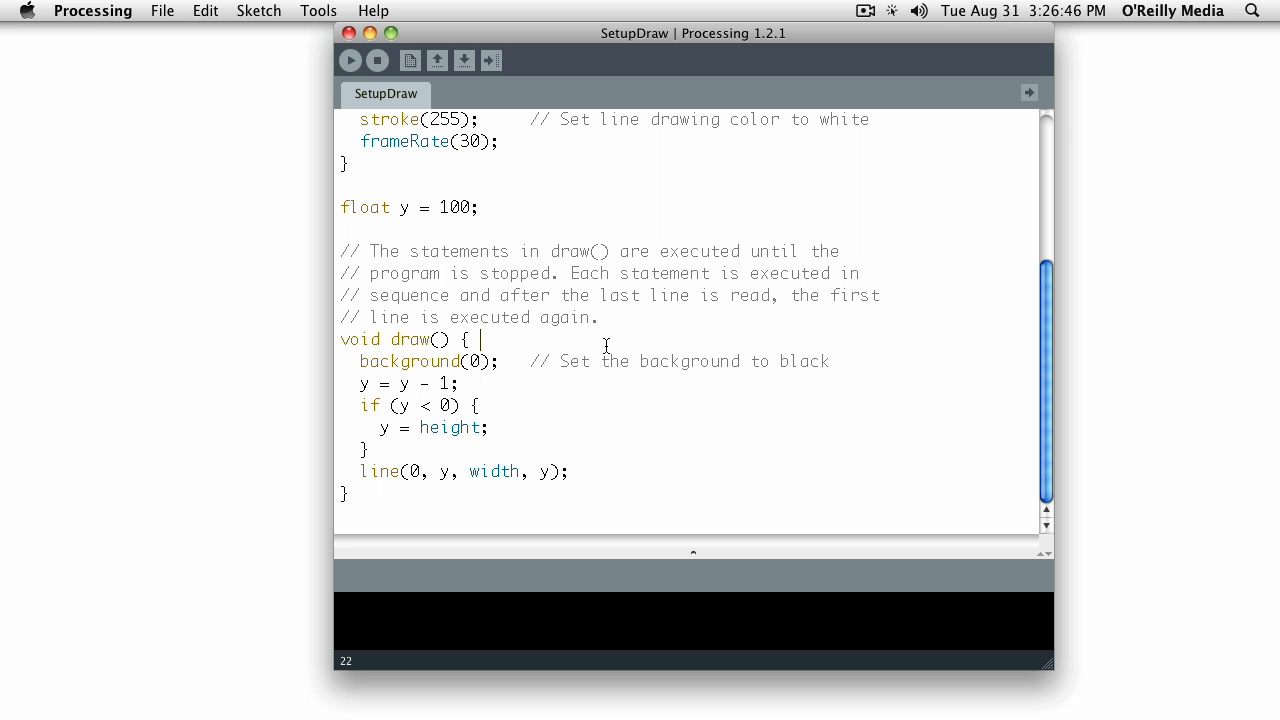
{"action": "mouse_move", "coordinate": [350, 363]}
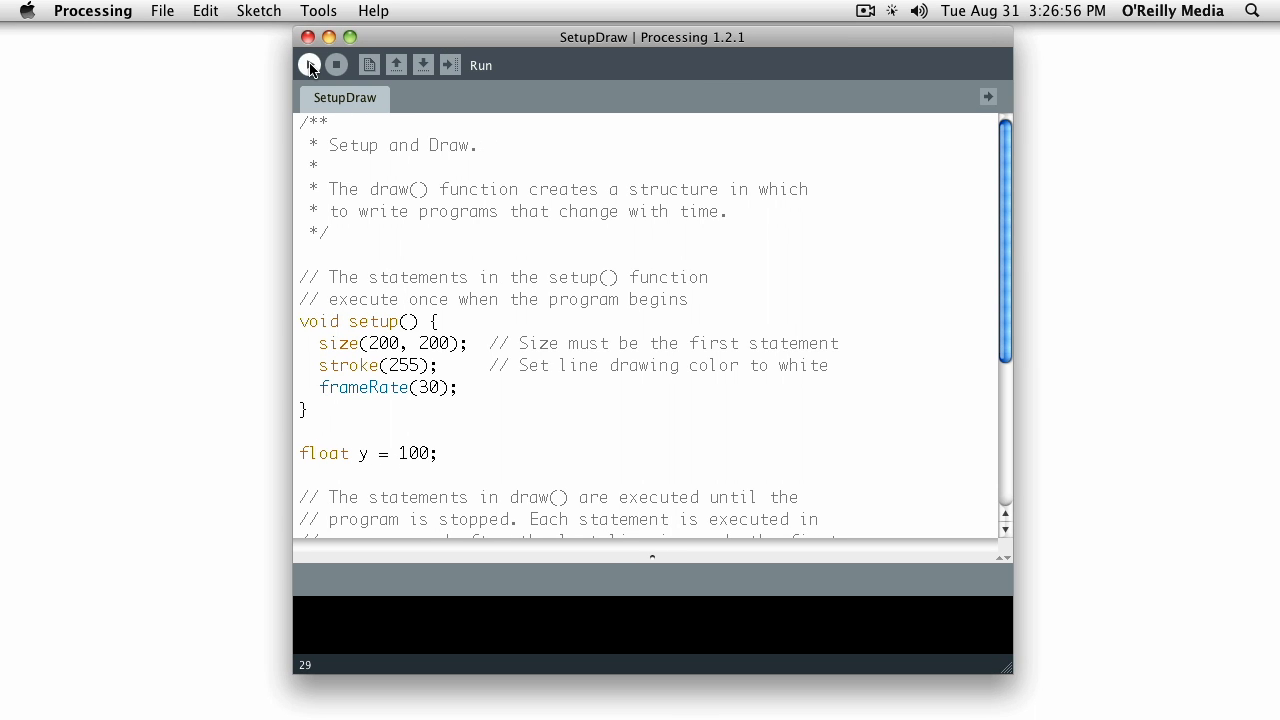
Run SetupDraw, watch the white line on black, then close the output window.
{"action": "left_click", "coordinate": [310, 64]}
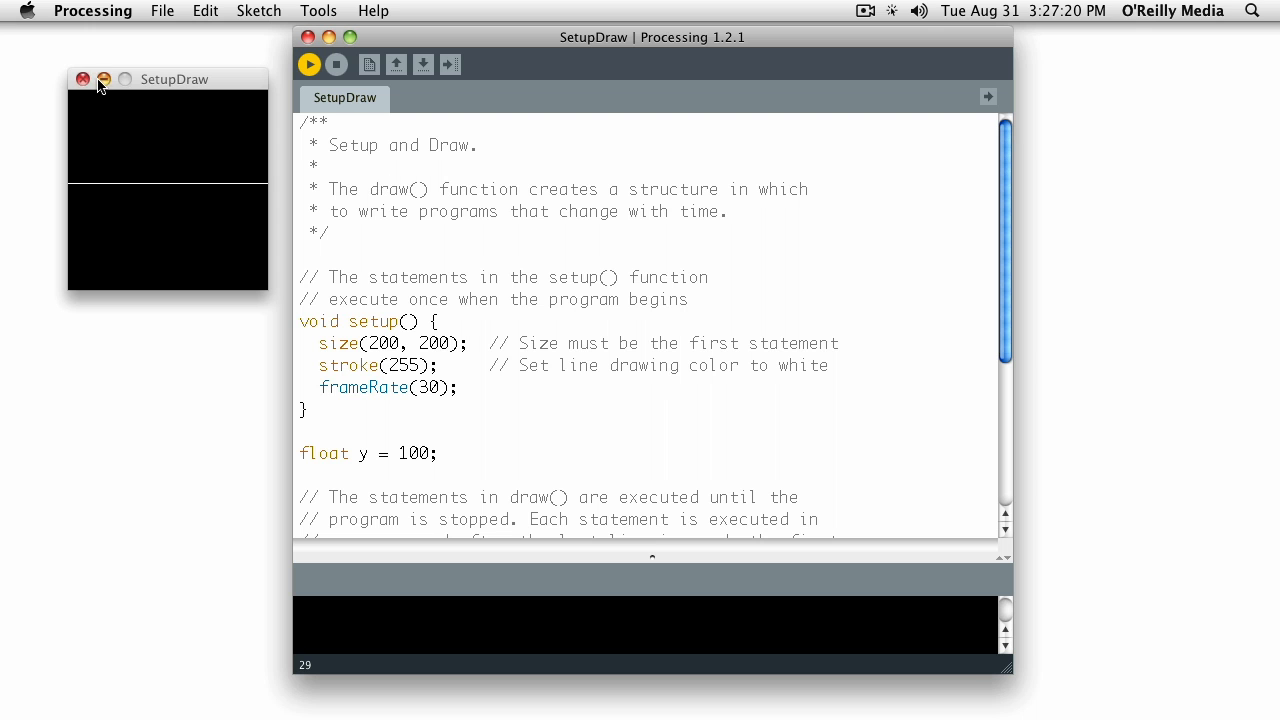
{"action": "left_click", "coordinate": [103, 79]}
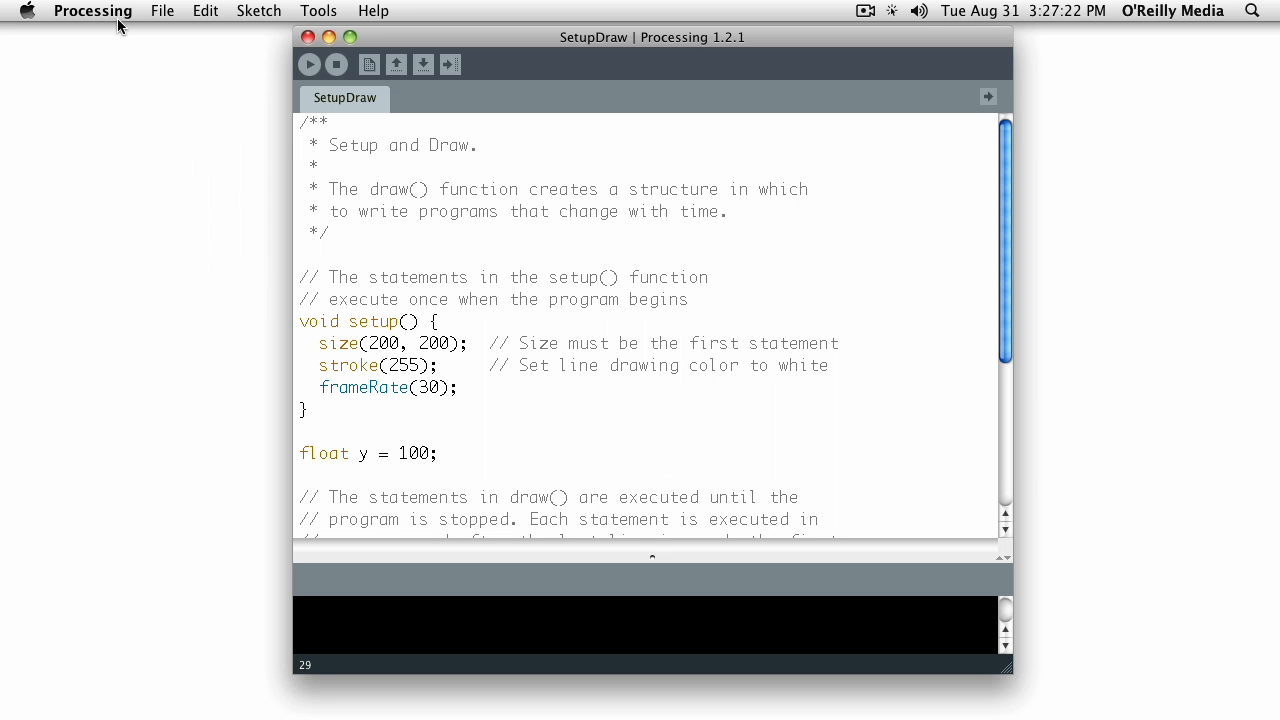
{"action": "left_click", "coordinate": [162, 11]}
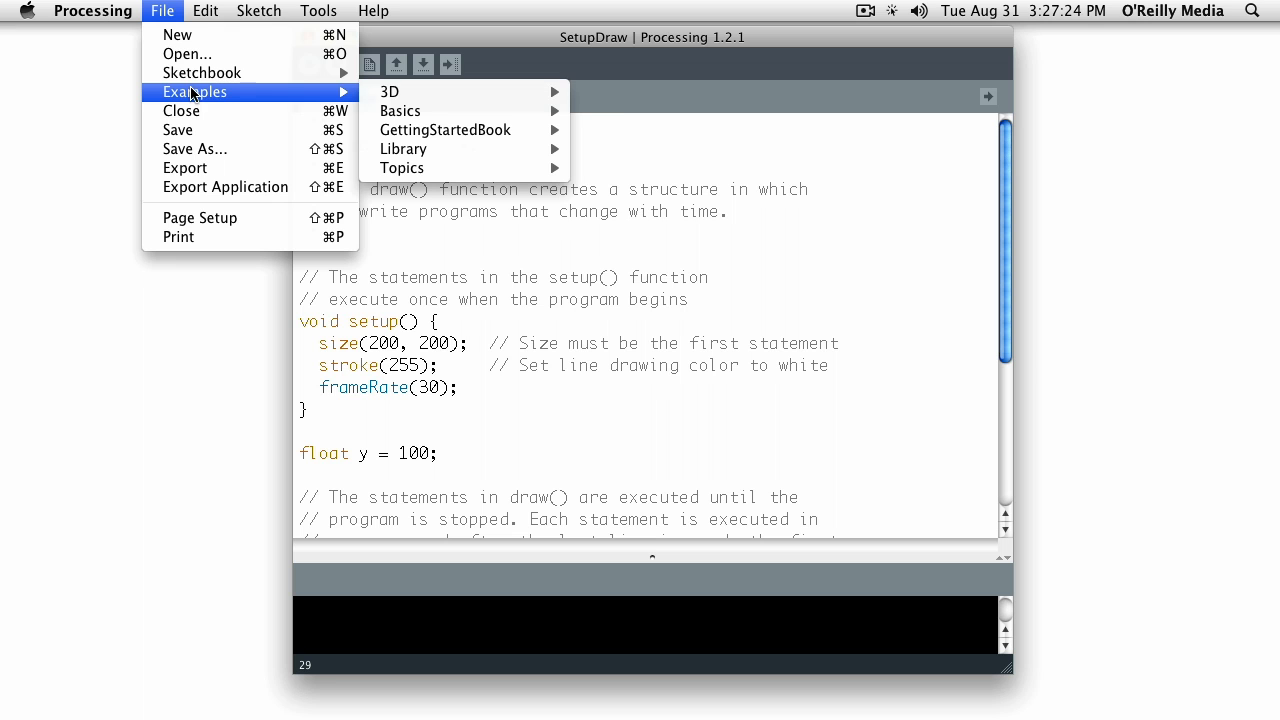
{"action": "mouse_move", "coordinate": [390, 91]}
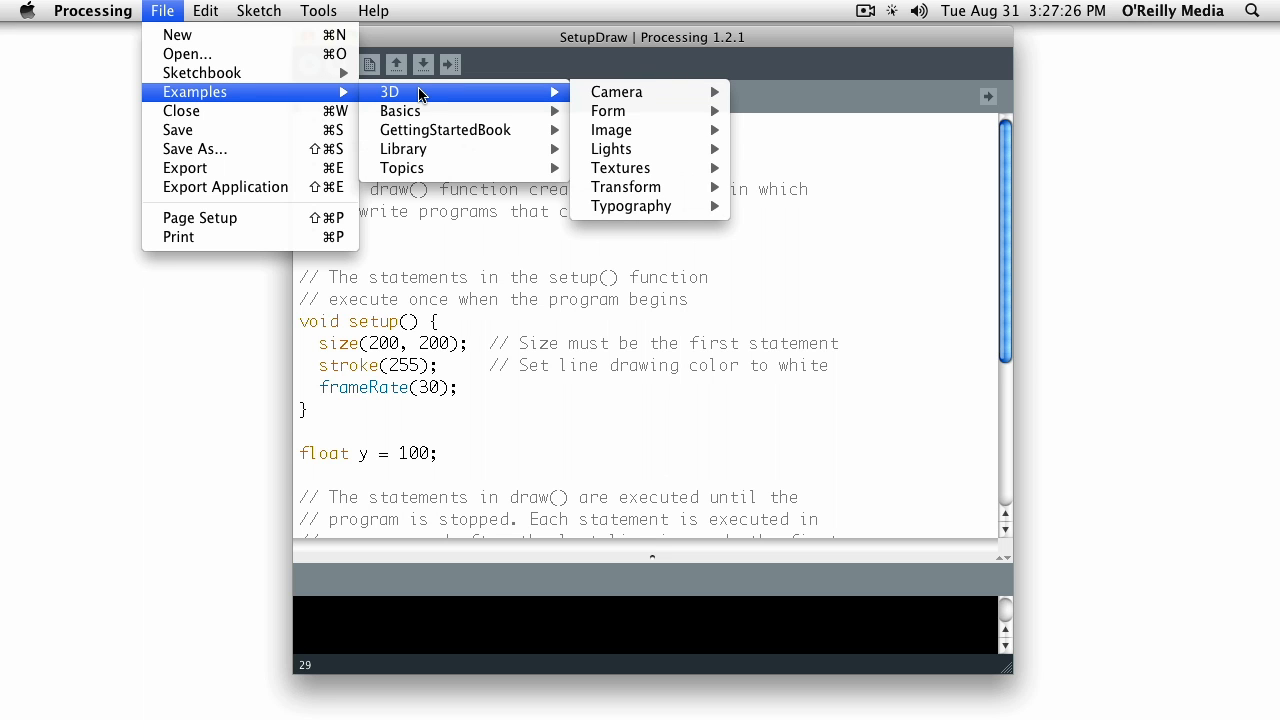
{"action": "mouse_move", "coordinate": [645, 111]}
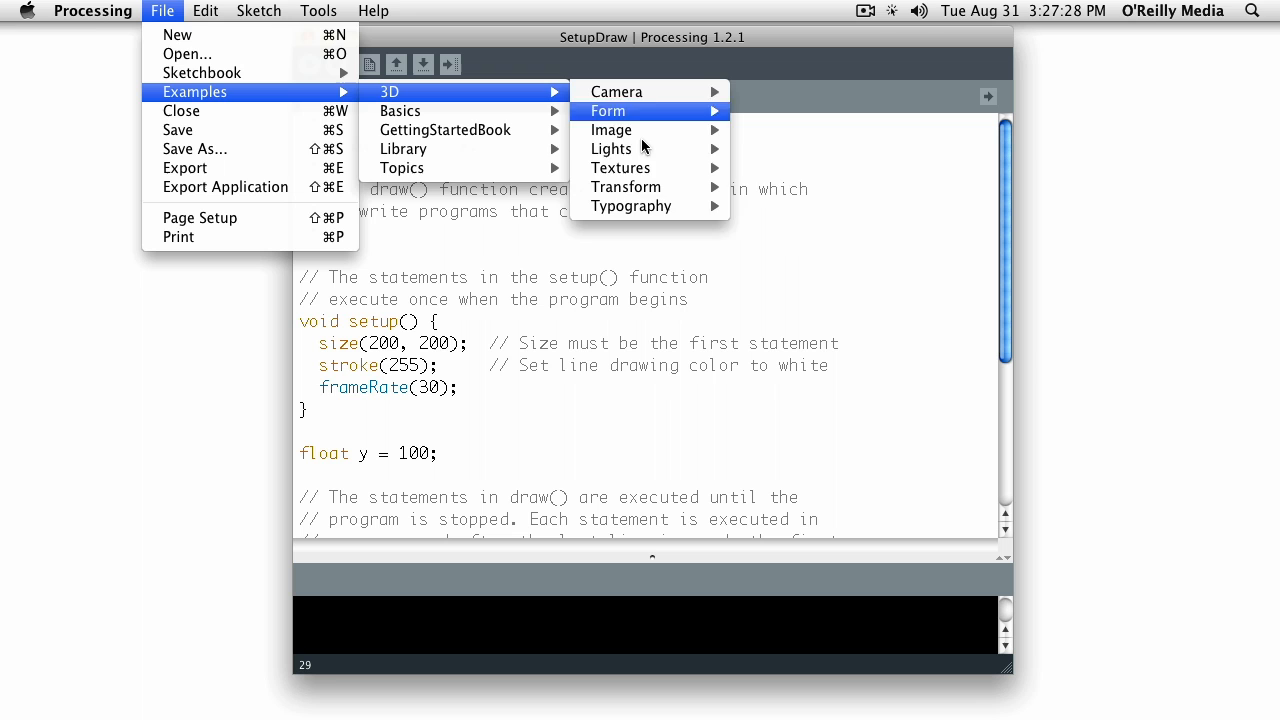
{"action": "left_click", "coordinate": [620, 378]}
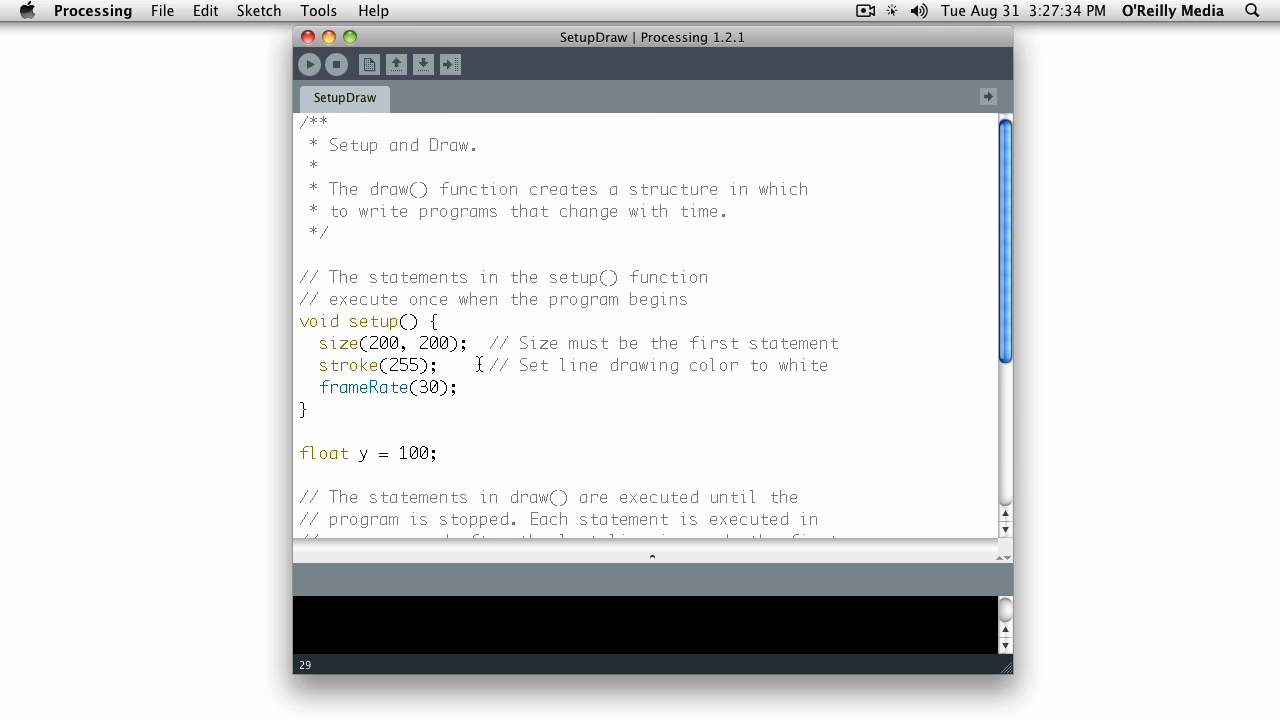
{"action": "double_click", "coordinate": [383, 343]}
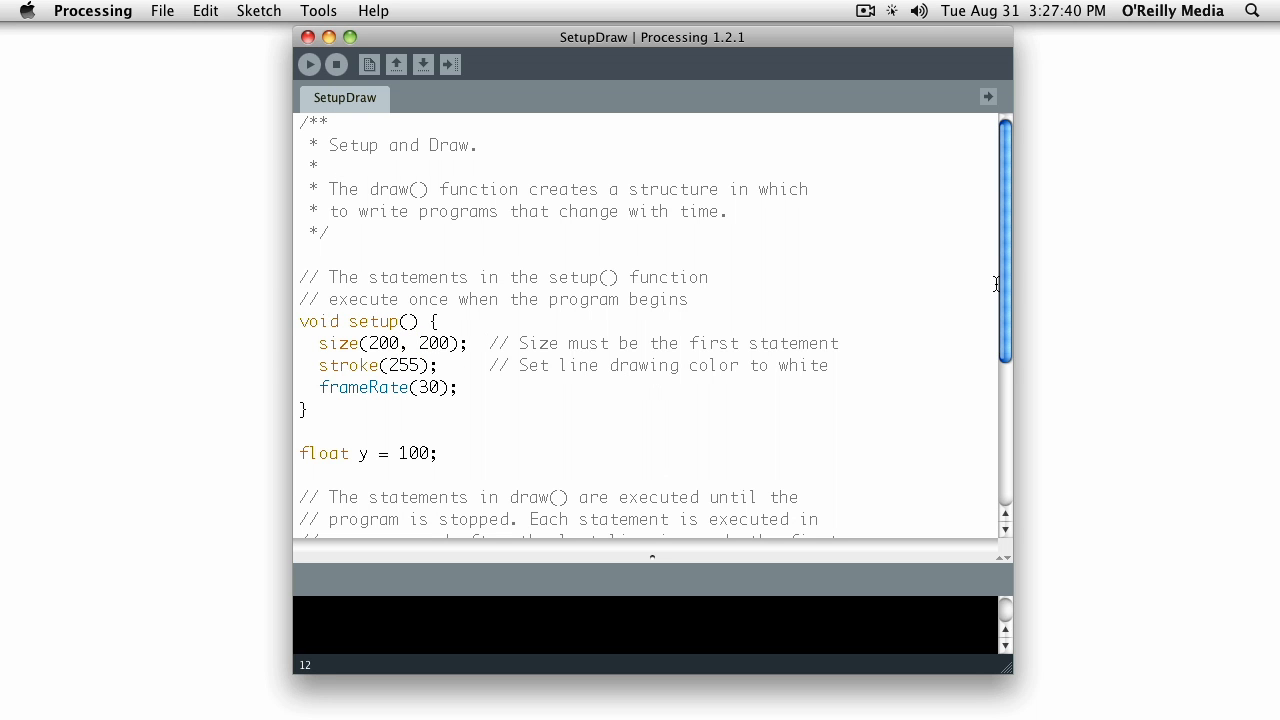
{"action": "scroll", "scroll_direction": "down", "scroll_amount": 3}
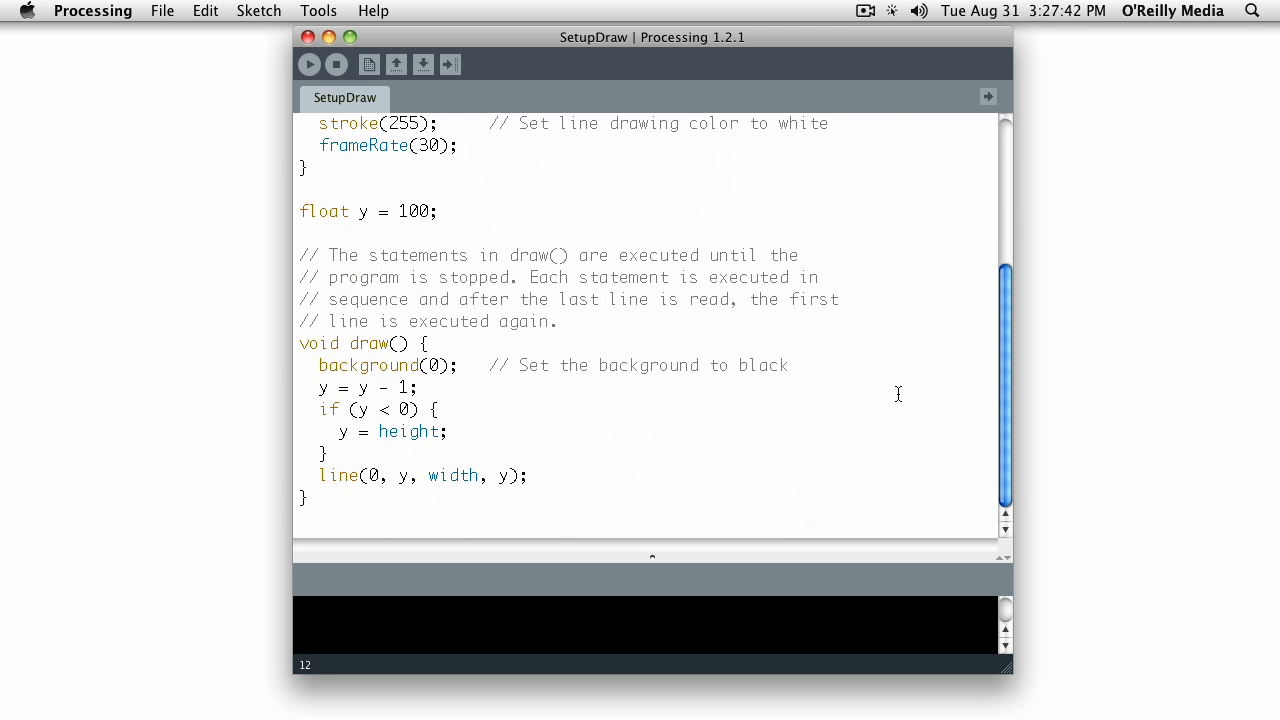